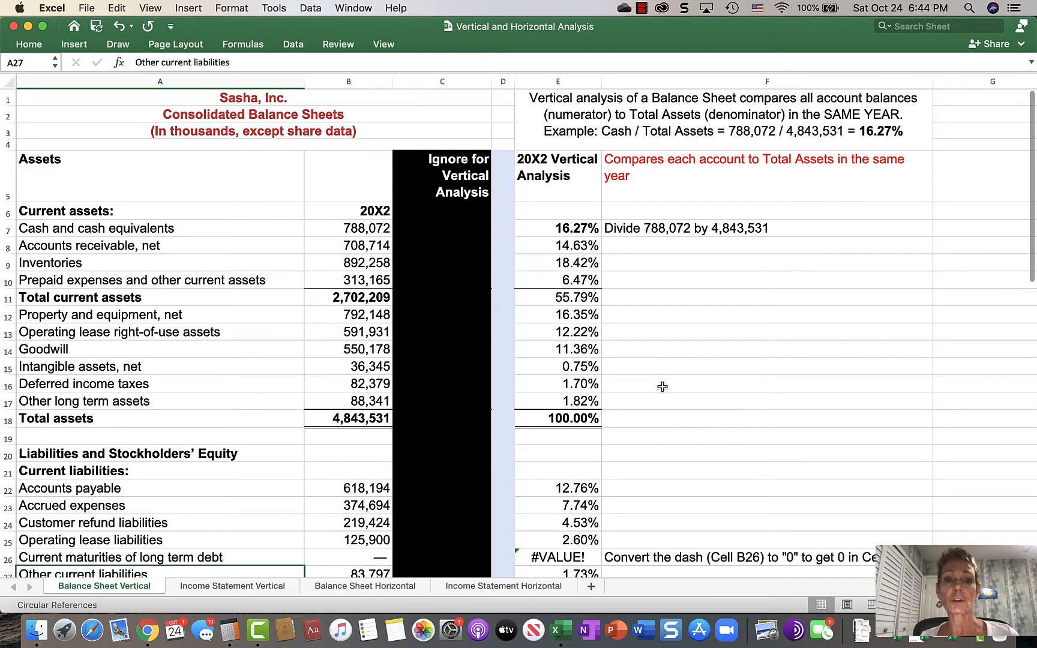
# Step: Review the balance sheet amounts: cash 788,072, receivables, inventories and total assets 4,843,531
pyautogui.click(349, 245)
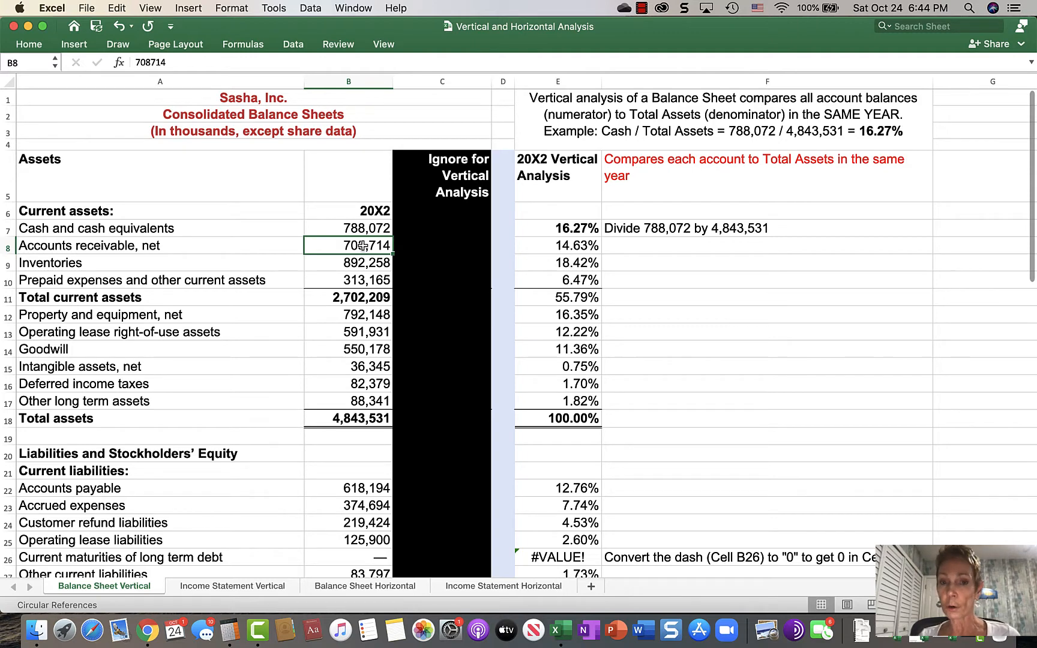
pyautogui.moveTo(357, 228)
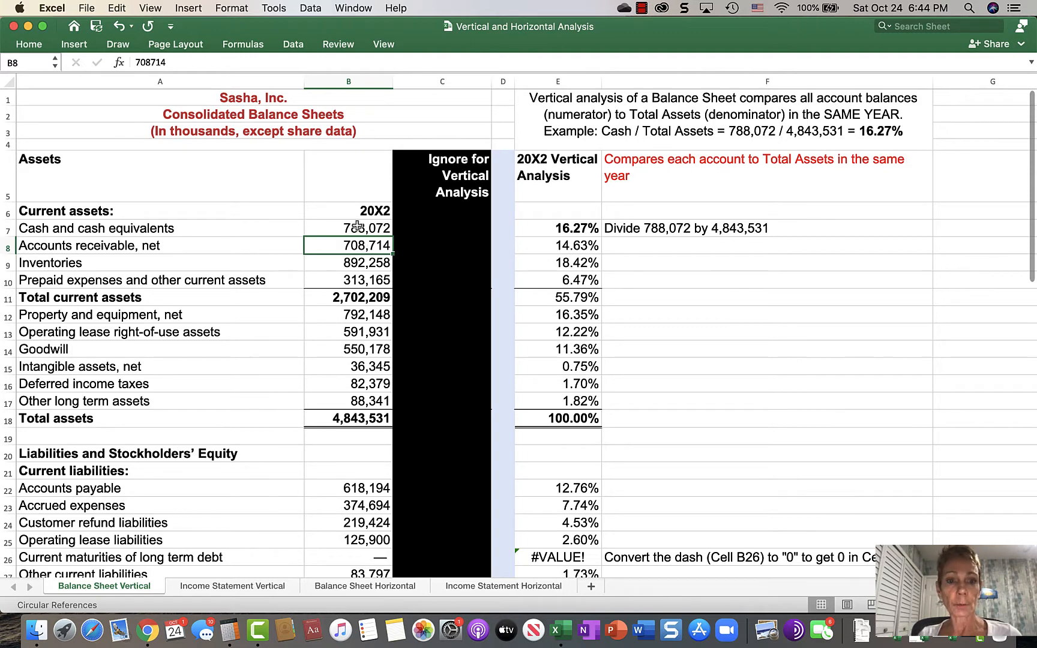
pyautogui.click(349, 228)
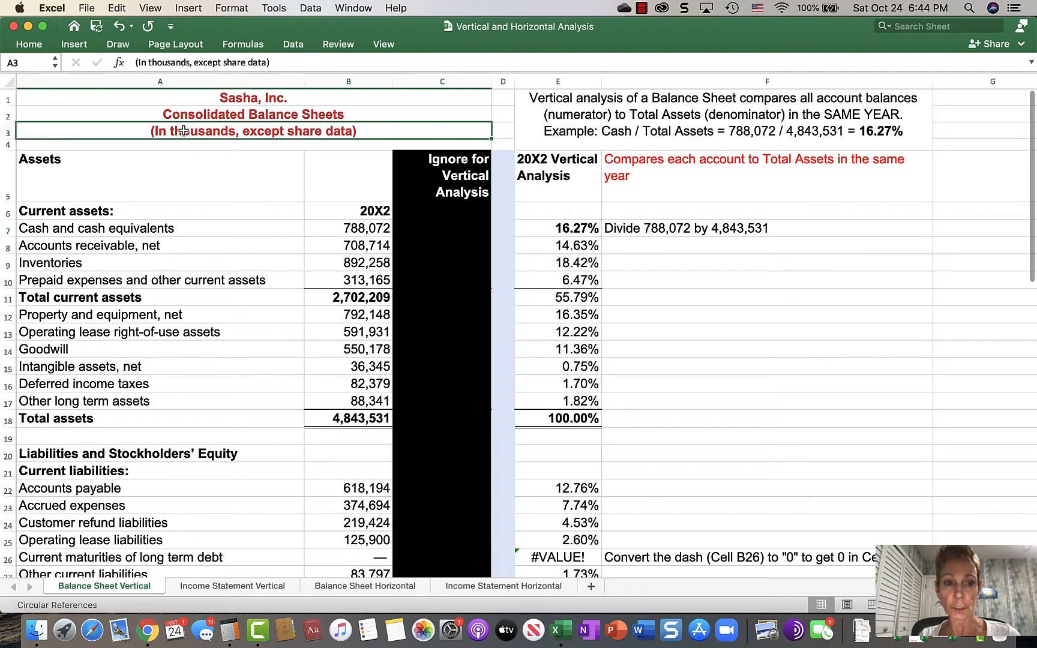
pyautogui.moveTo(205, 148)
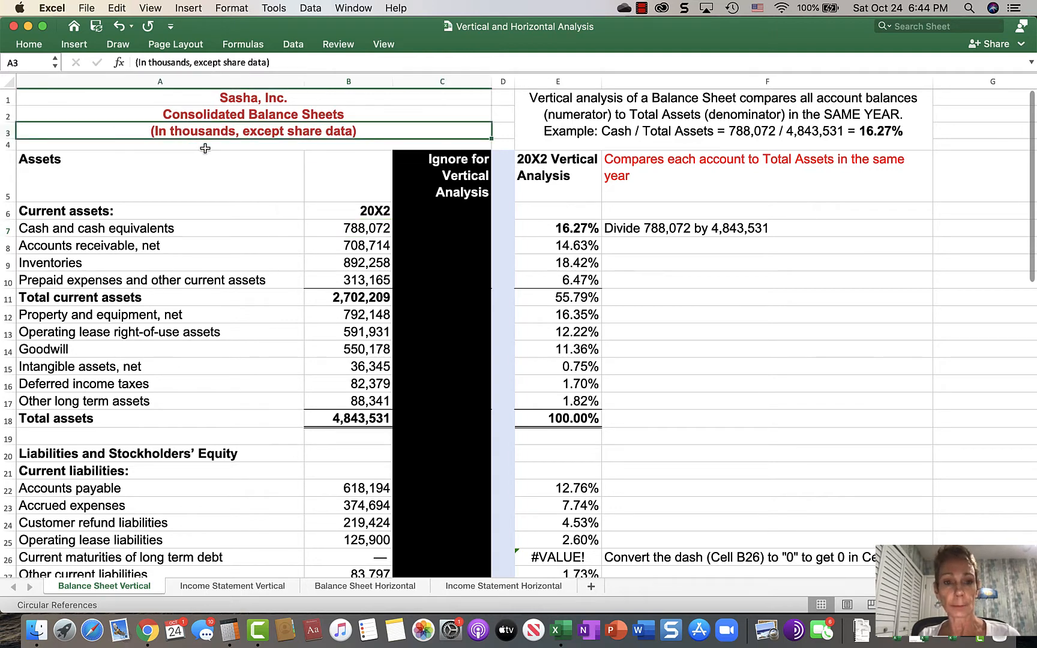
pyautogui.click(349, 228)
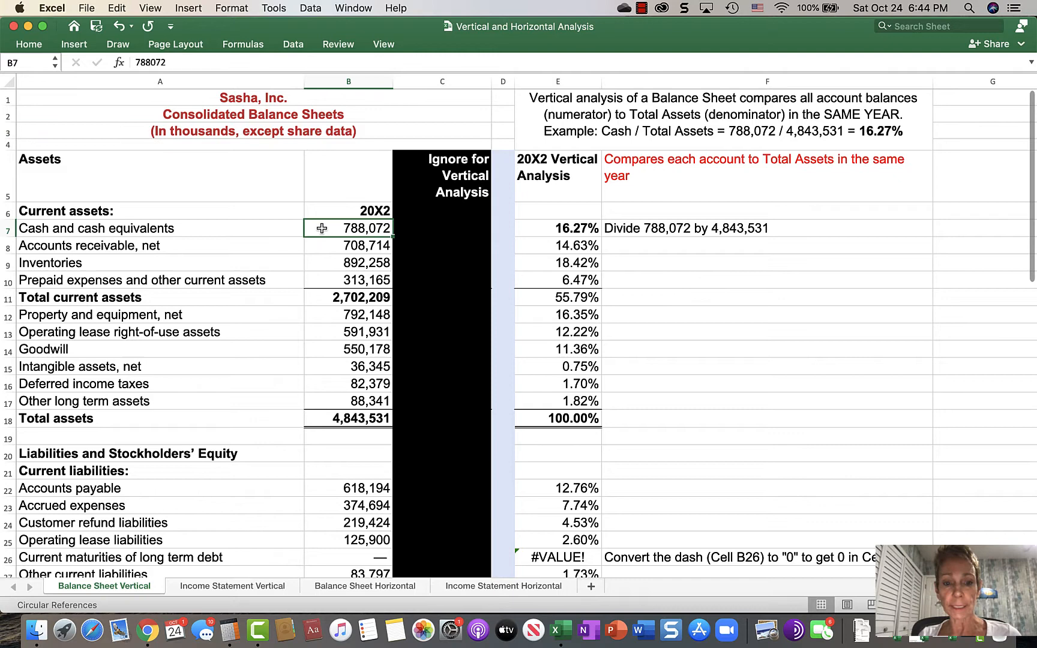
pyautogui.click(349, 418)
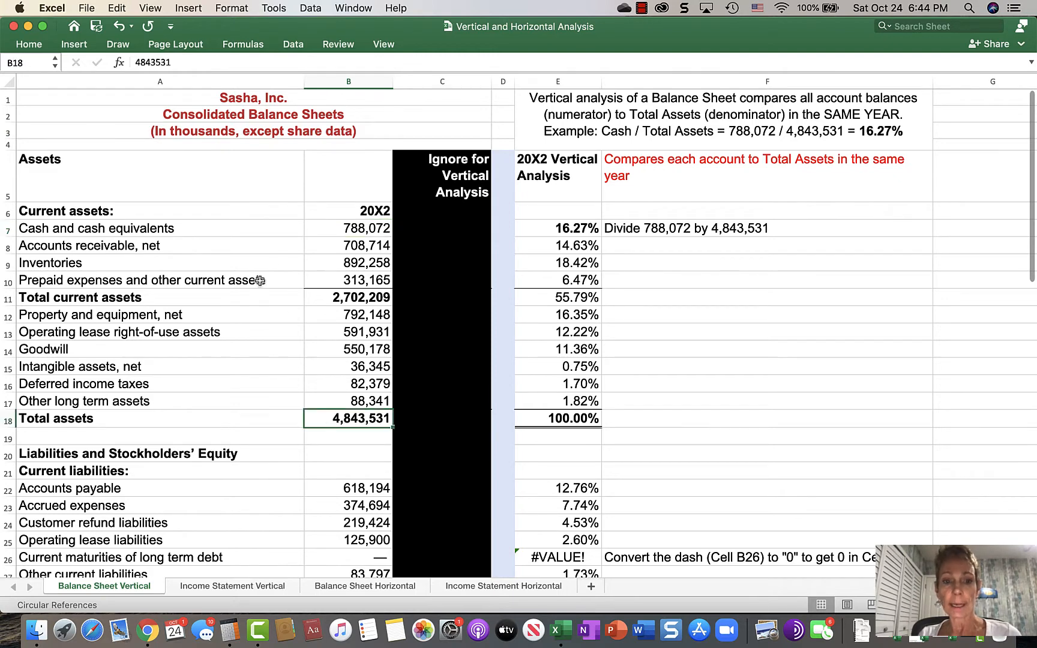
pyautogui.click(349, 246)
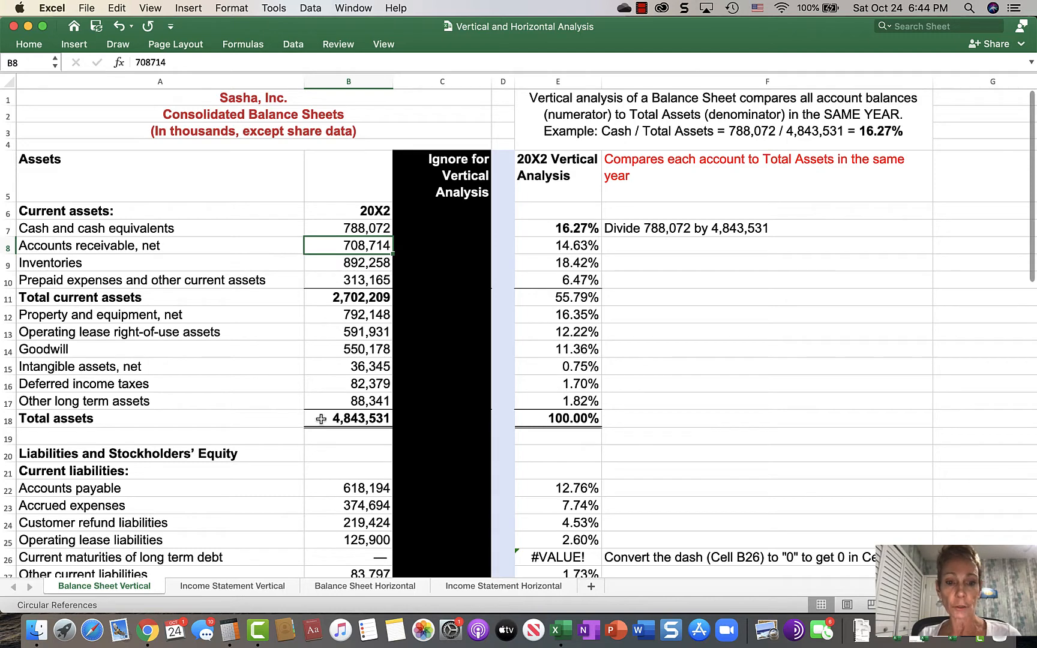
pyautogui.click(348, 263)
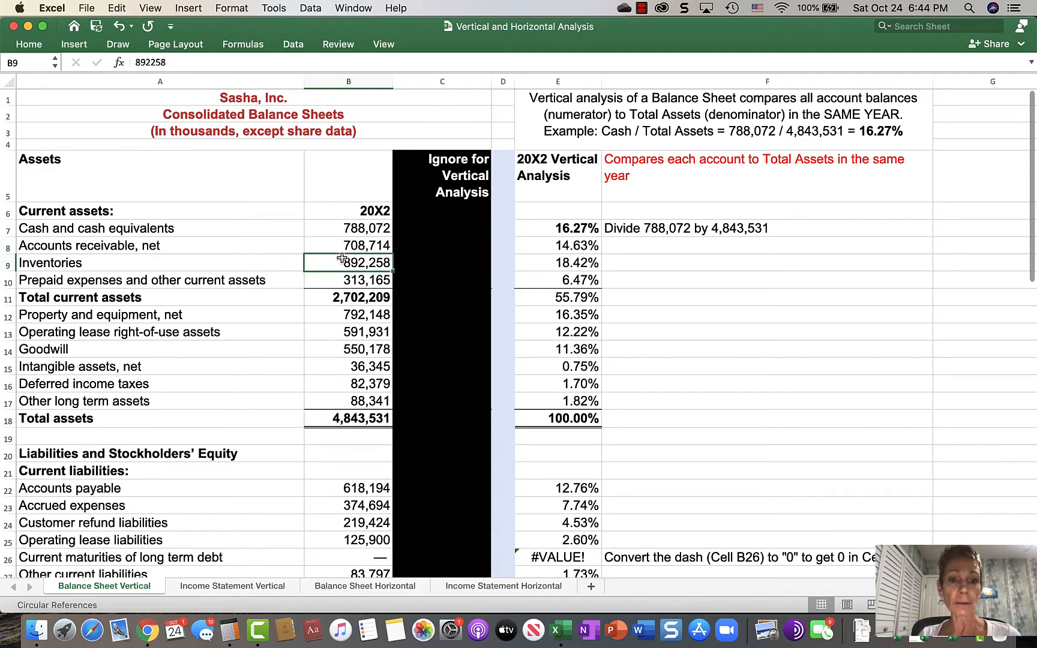
pyautogui.click(348, 418)
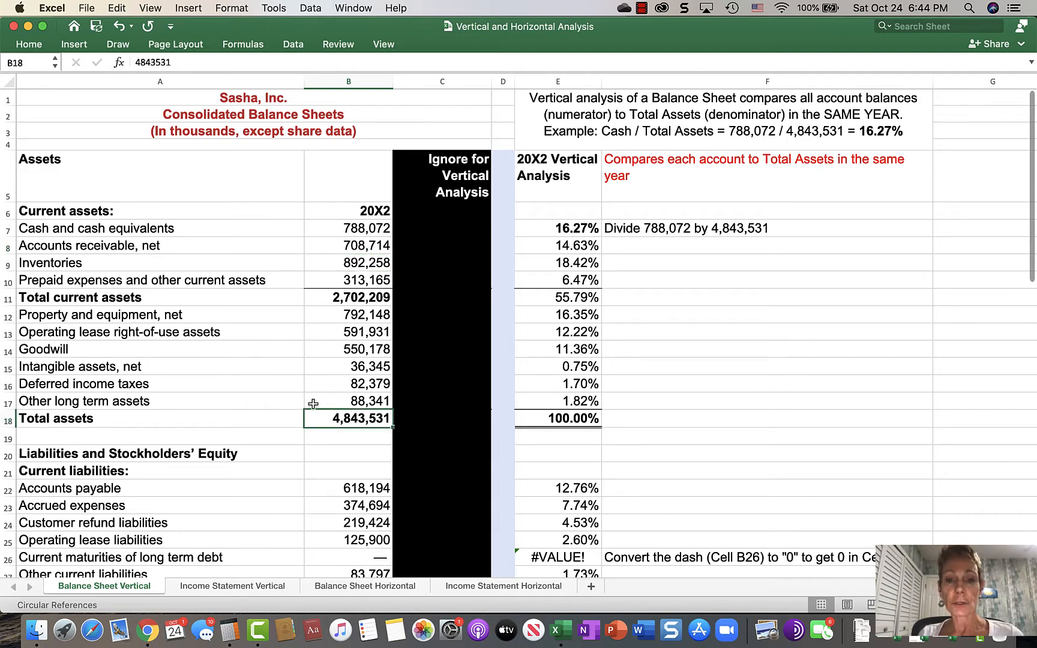
# Step: Inspect the cash and receivables percentage formulas dividing each amount by total assets
pyautogui.click(557, 228)
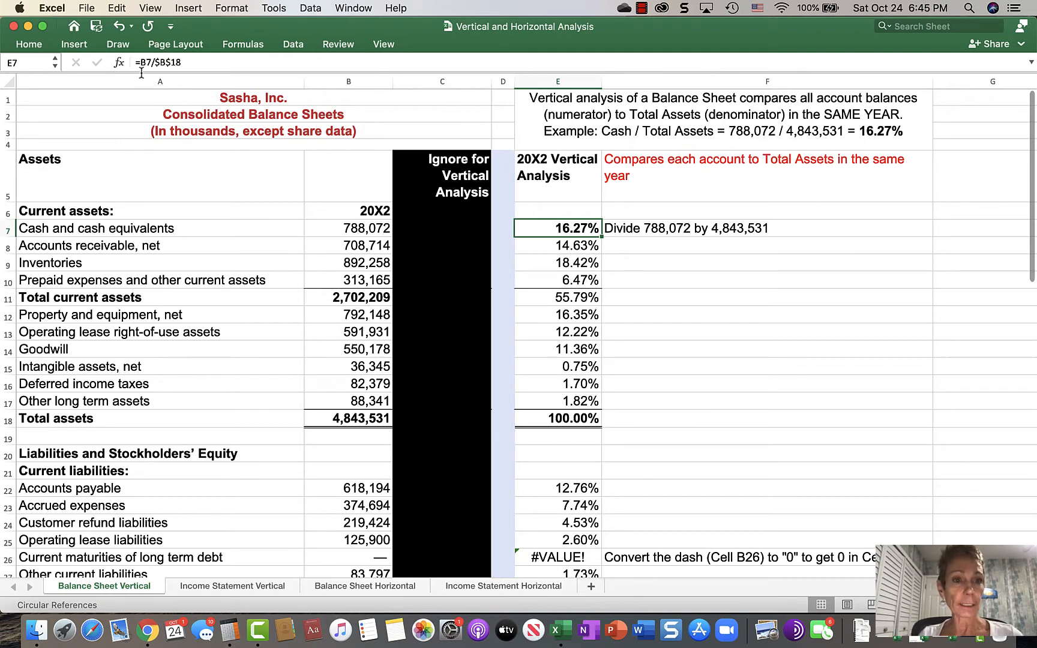
pyautogui.moveTo(149, 72)
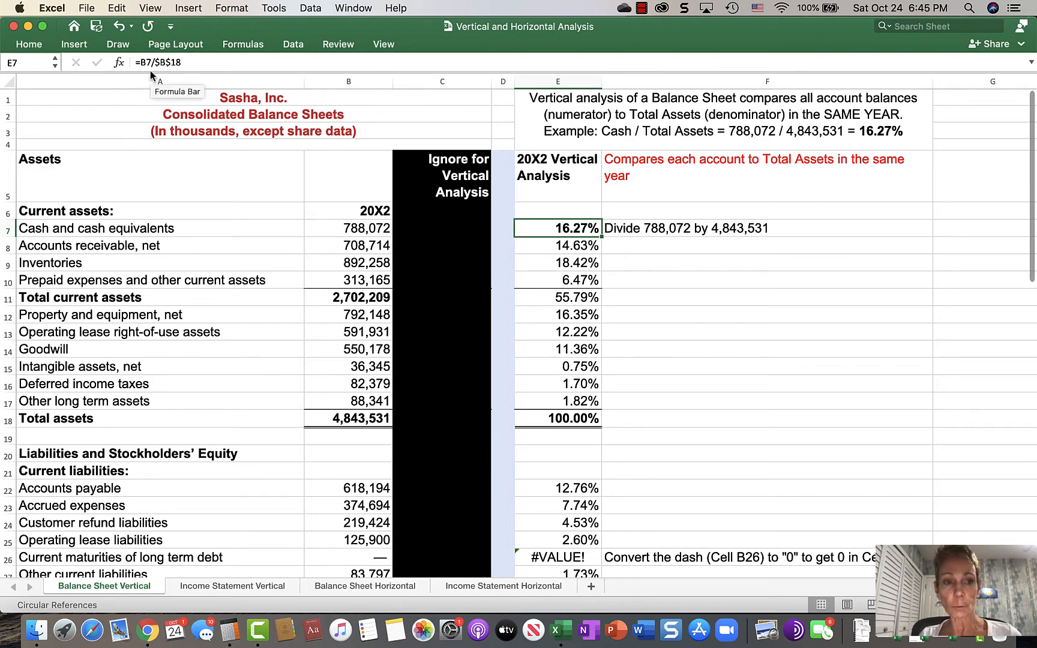
pyautogui.moveTo(350, 66)
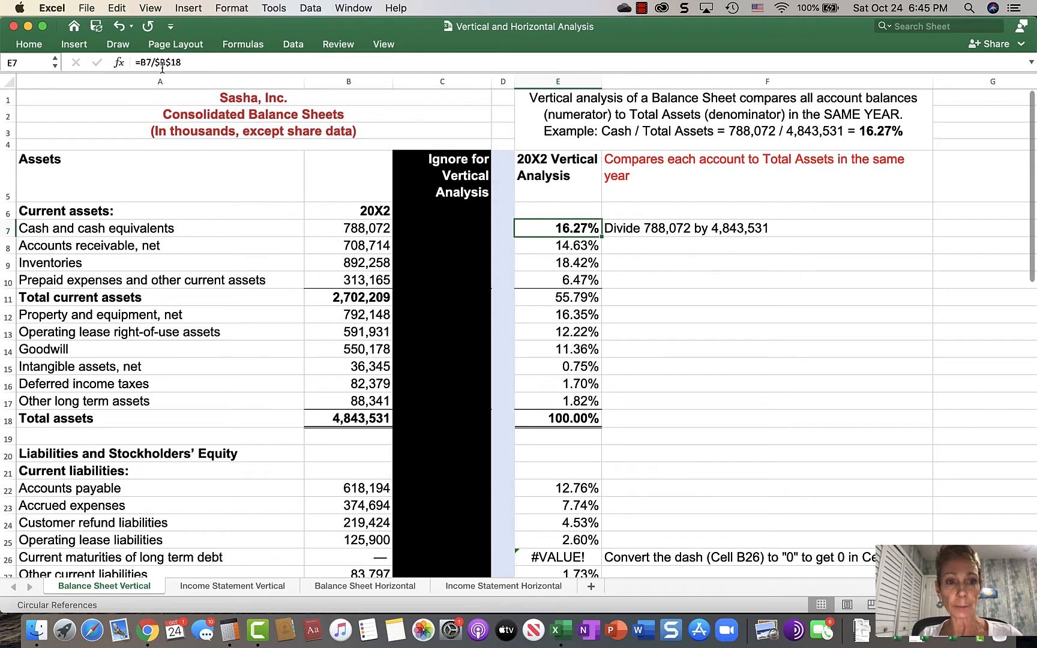
pyautogui.moveTo(160, 70)
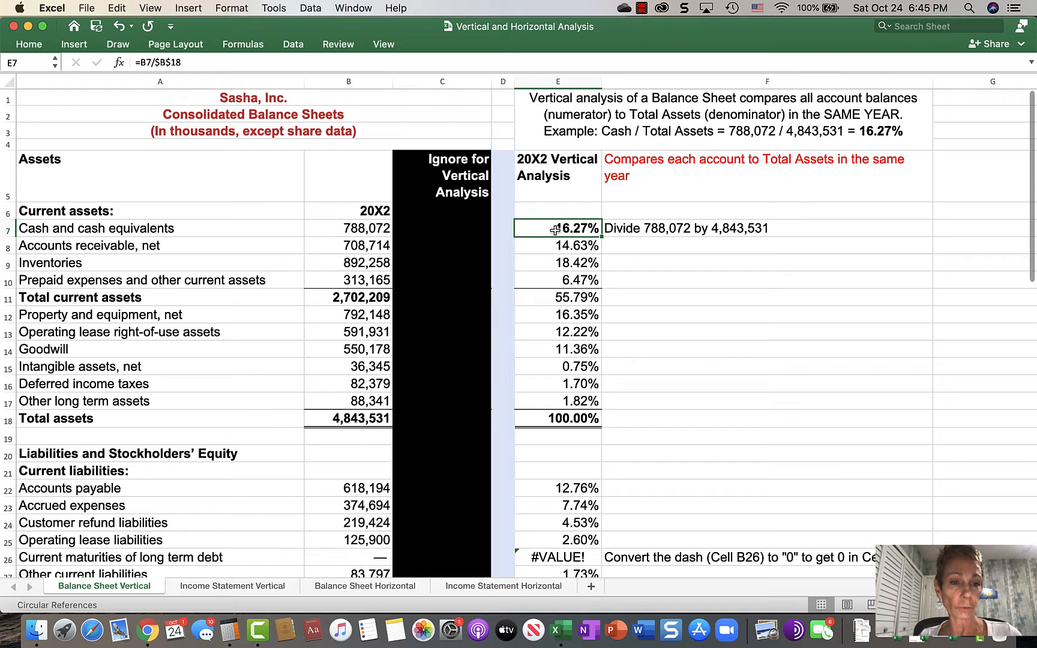
pyautogui.doubleClick(557, 228)
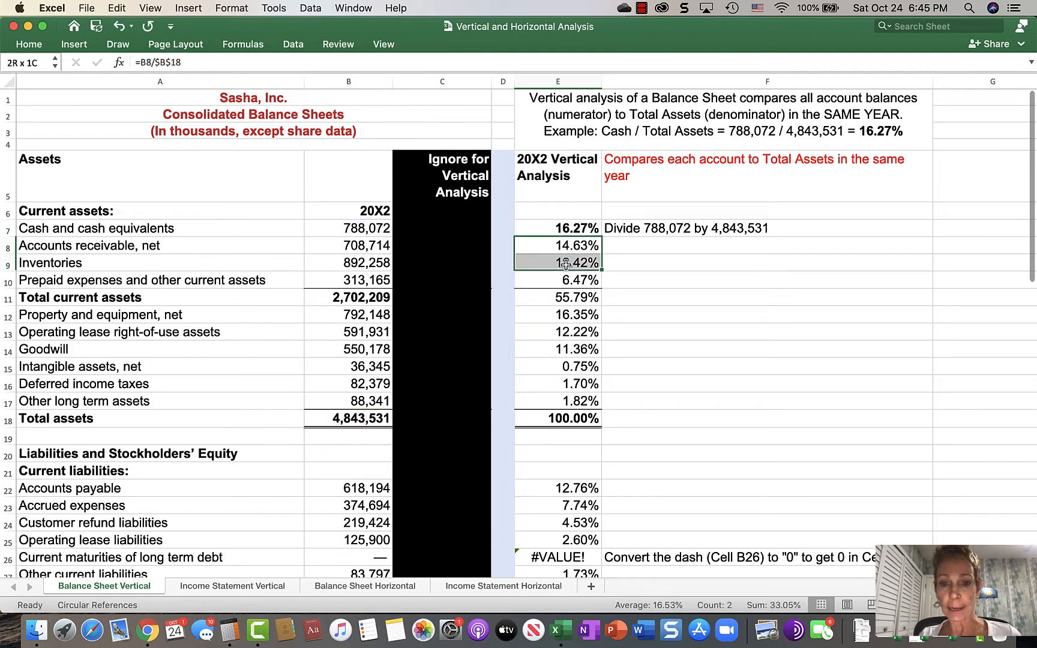
pyautogui.click(557, 245)
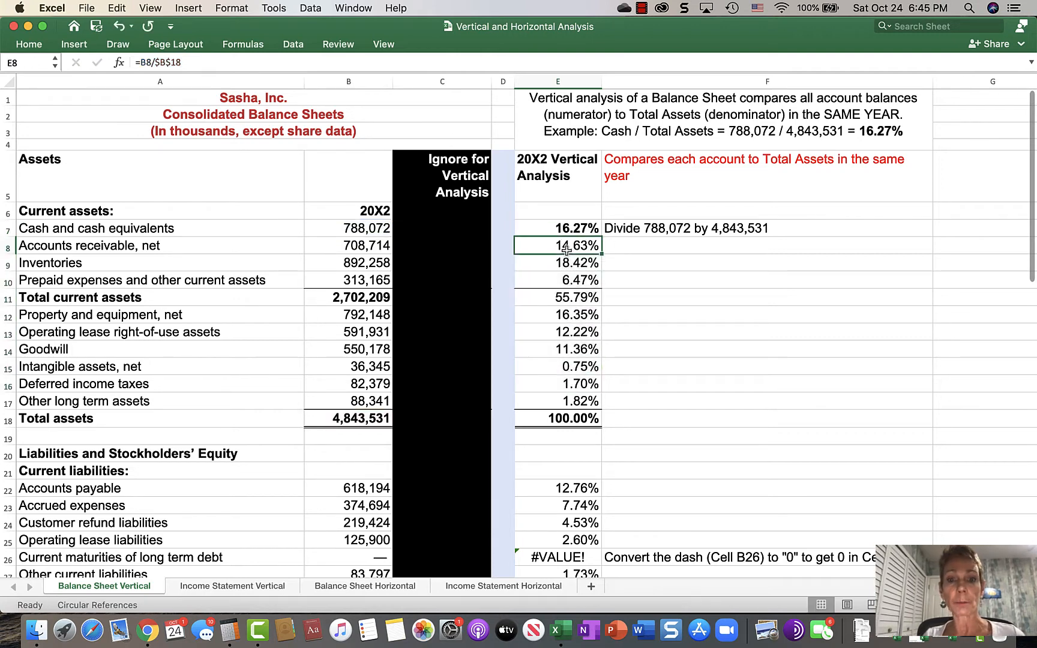
pyautogui.click(348, 228)
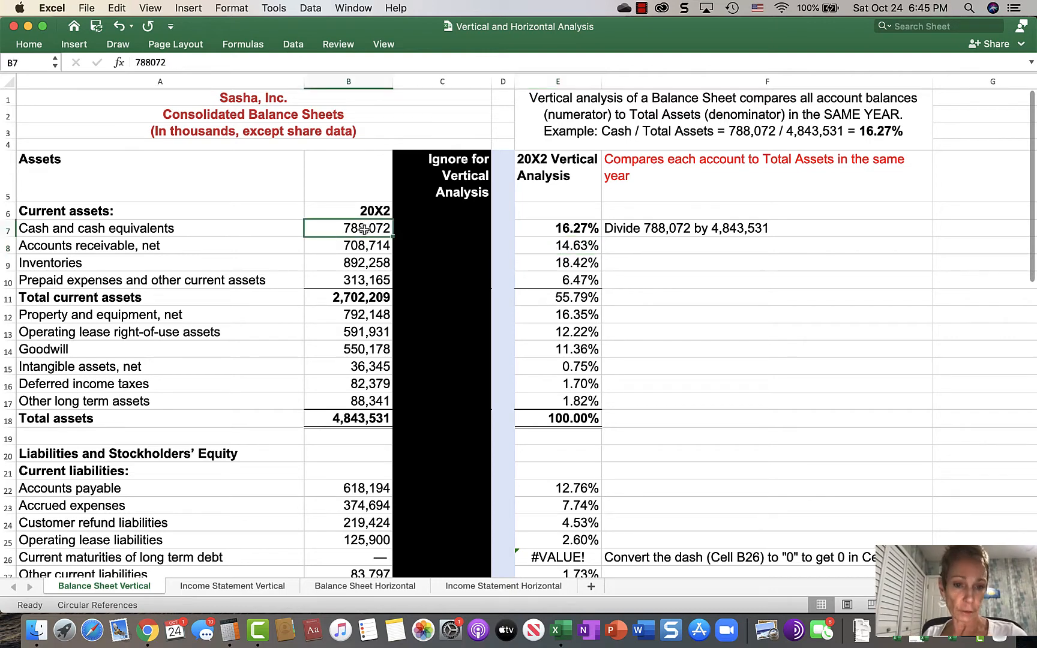
pyautogui.click(349, 245)
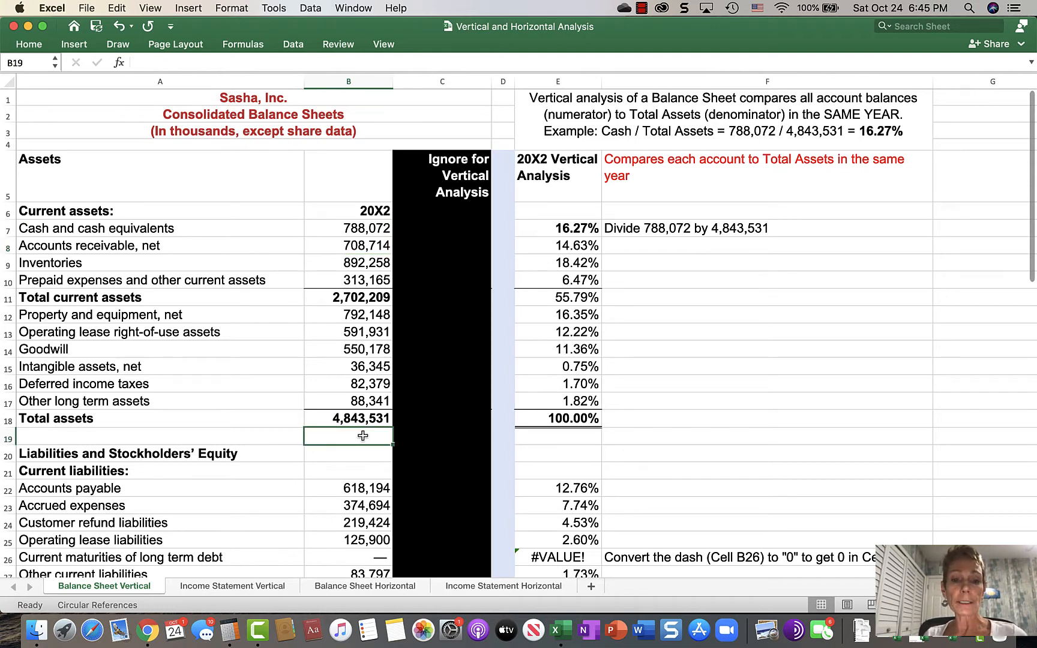
pyautogui.click(349, 418)
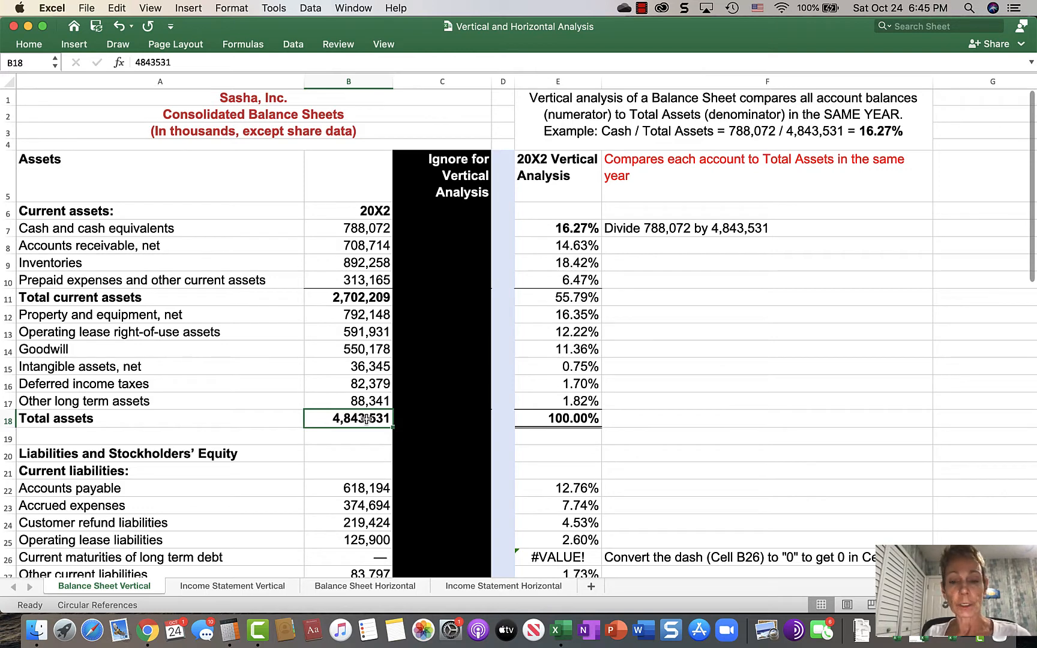
pyautogui.click(557, 228)
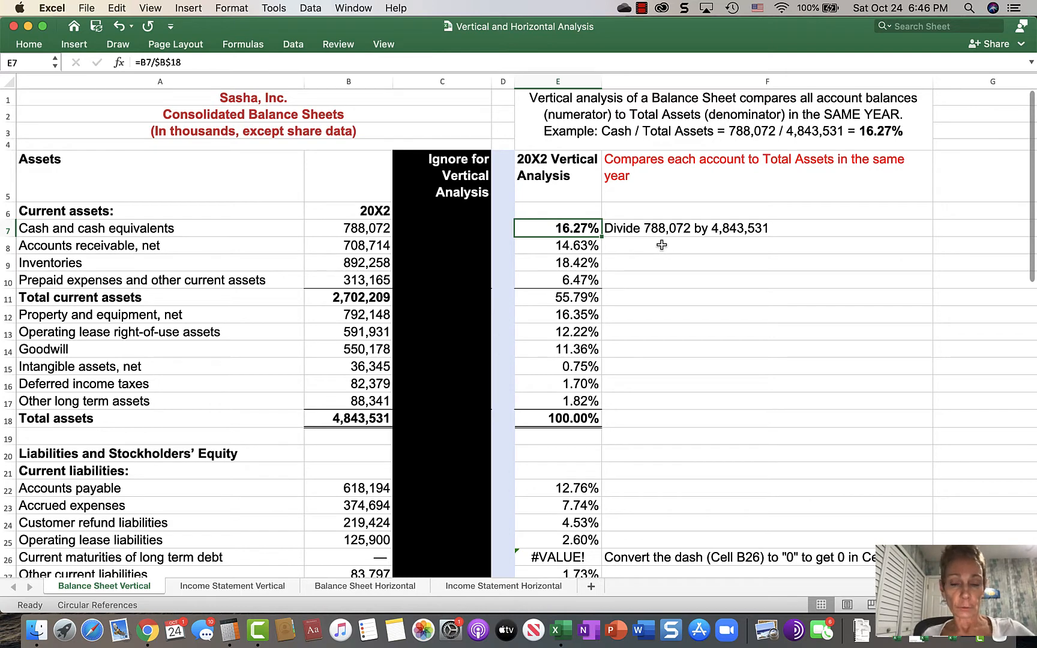
# Step: Replace the dash in B26 with 0 for current maturities of long-term debt
pyautogui.scroll(-3)
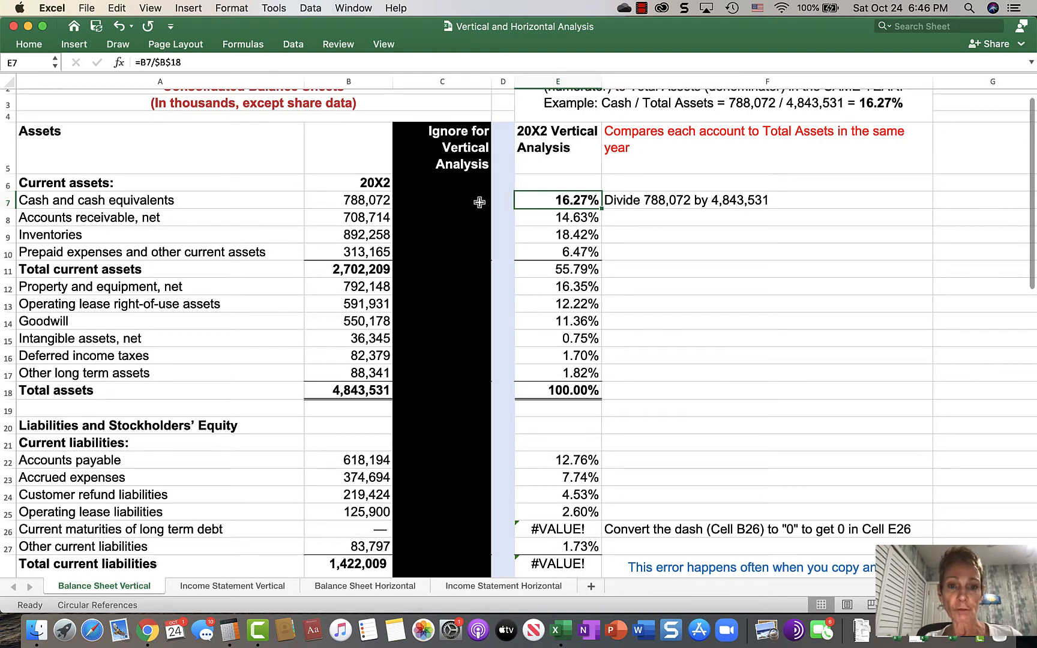
pyautogui.scroll(-3)
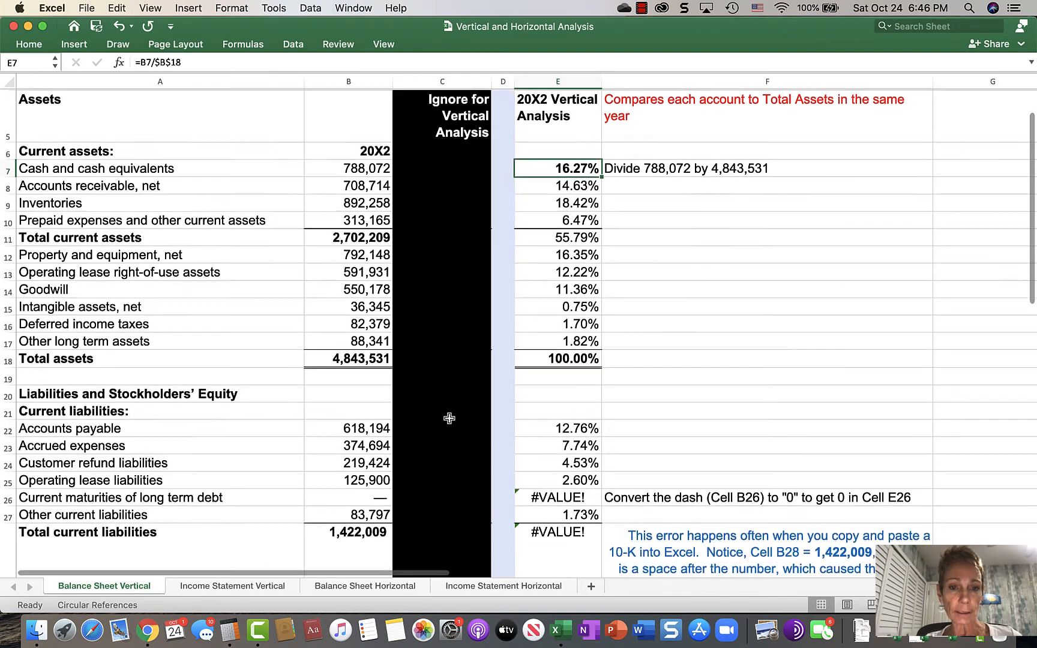
pyautogui.scroll(-3)
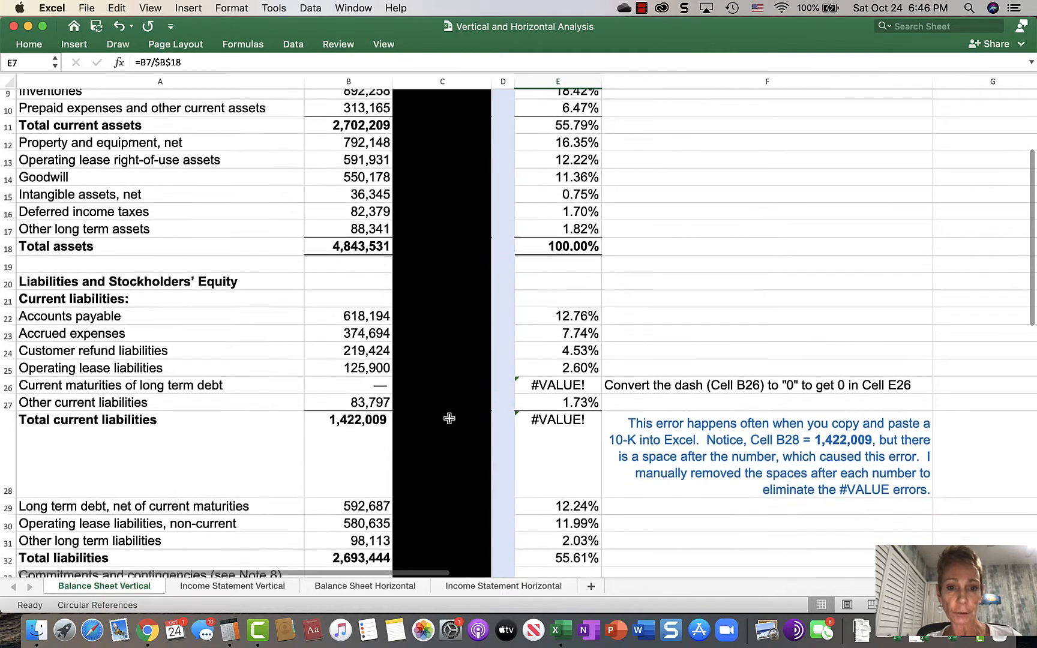
pyautogui.scroll(-3)
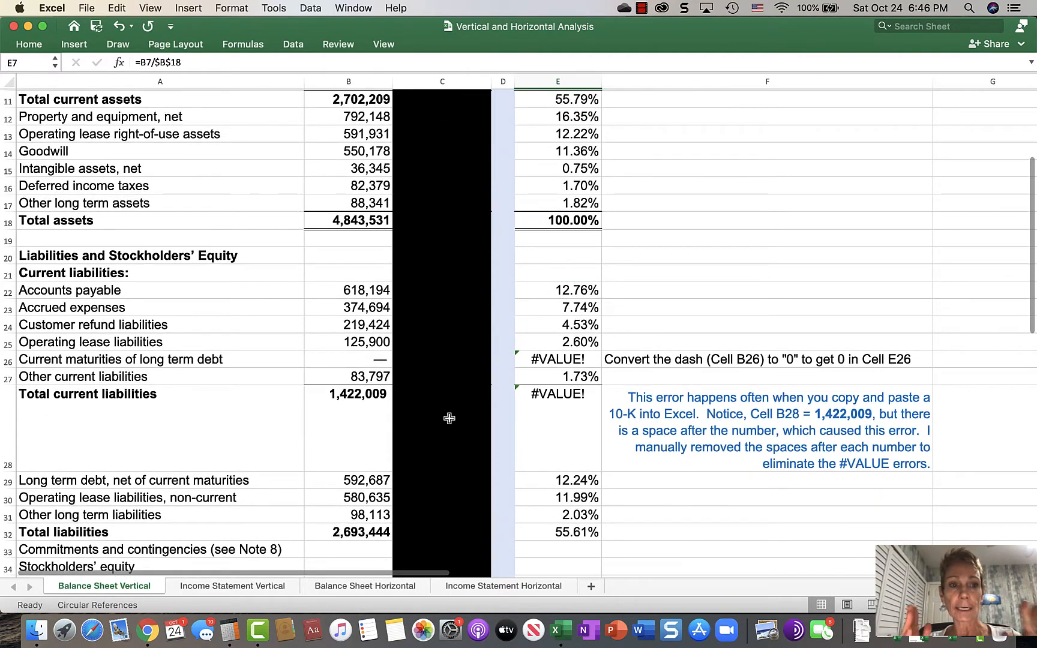
pyautogui.scroll(-3)
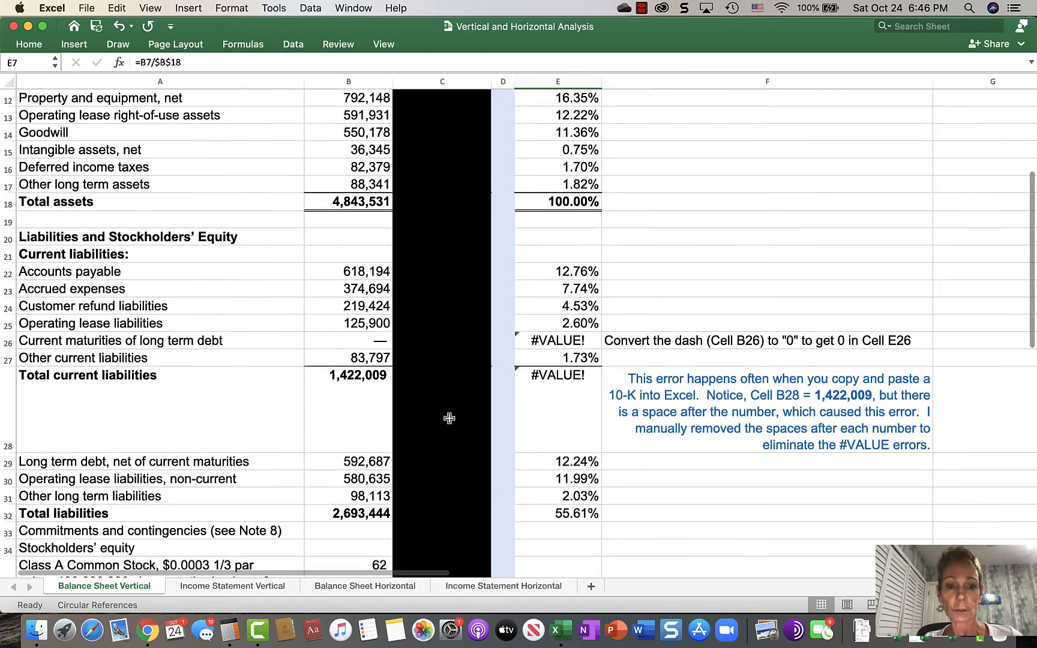
pyautogui.scroll(-3)
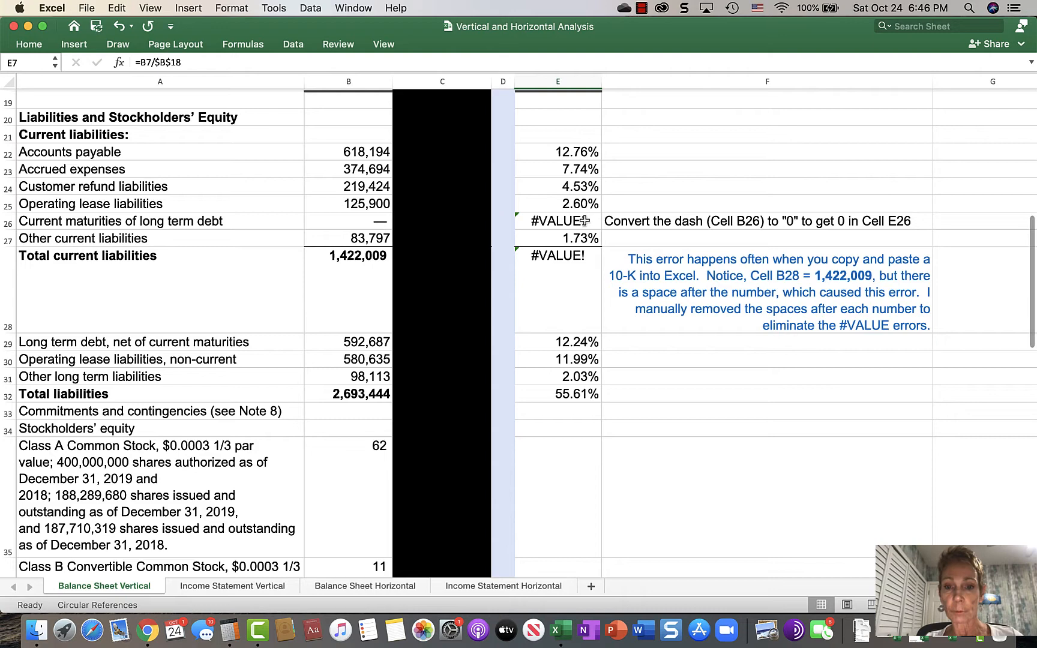
pyautogui.click(557, 221)
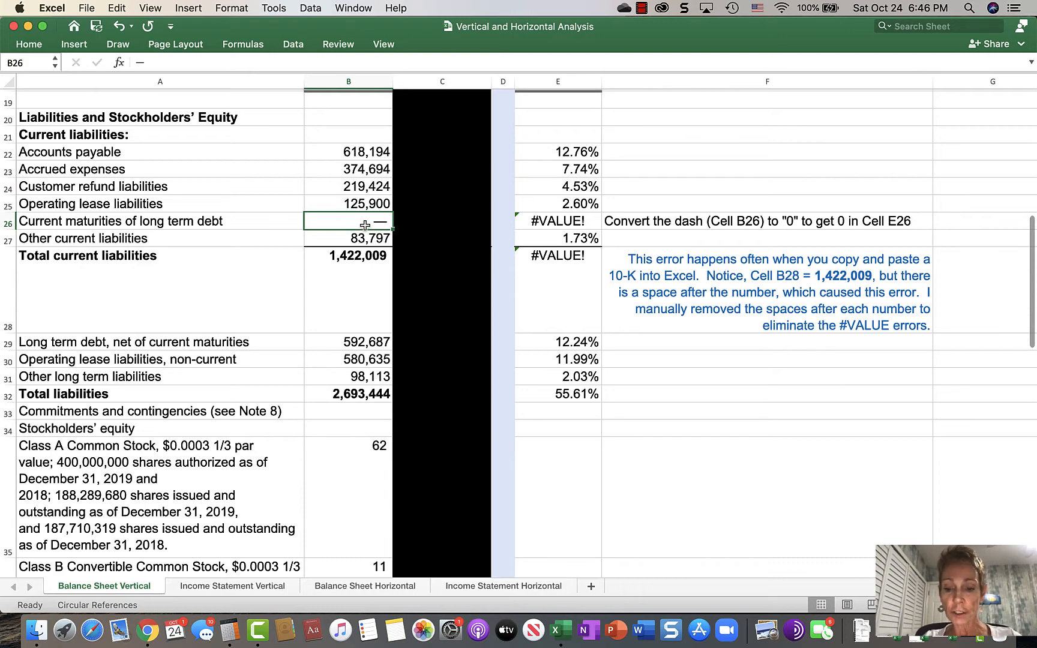
pyautogui.write('0')
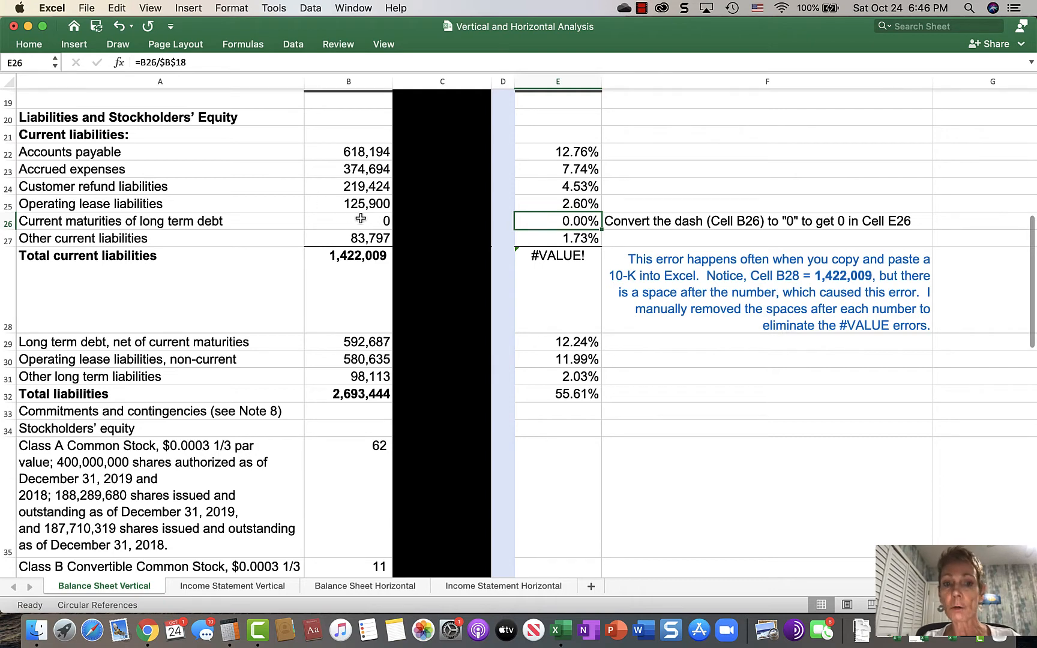
pyautogui.click(348, 220)
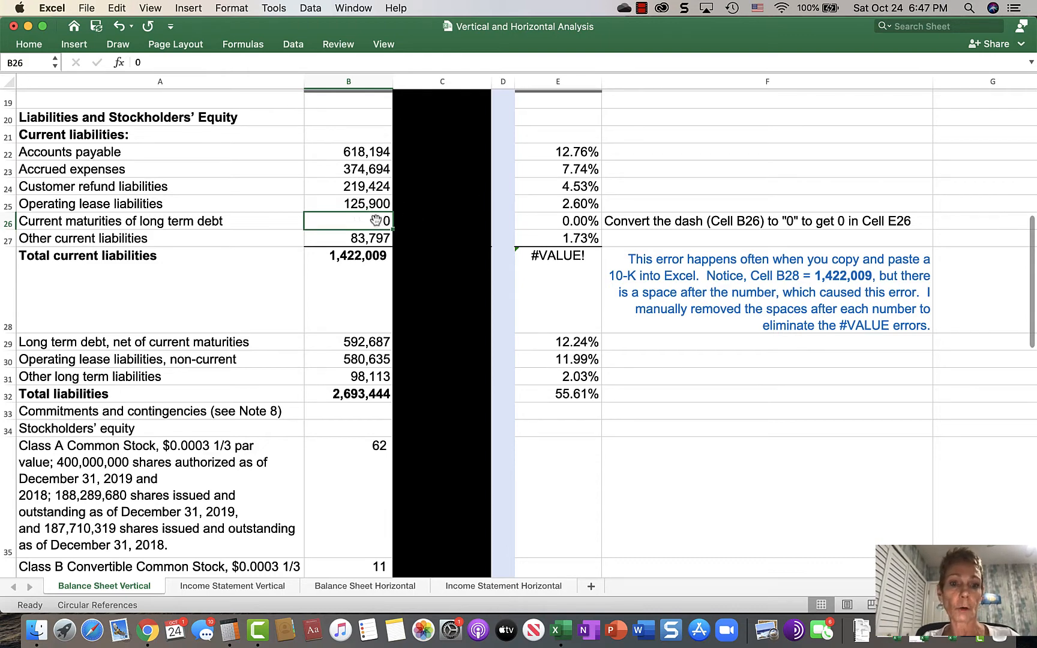
pyautogui.moveTo(348, 277)
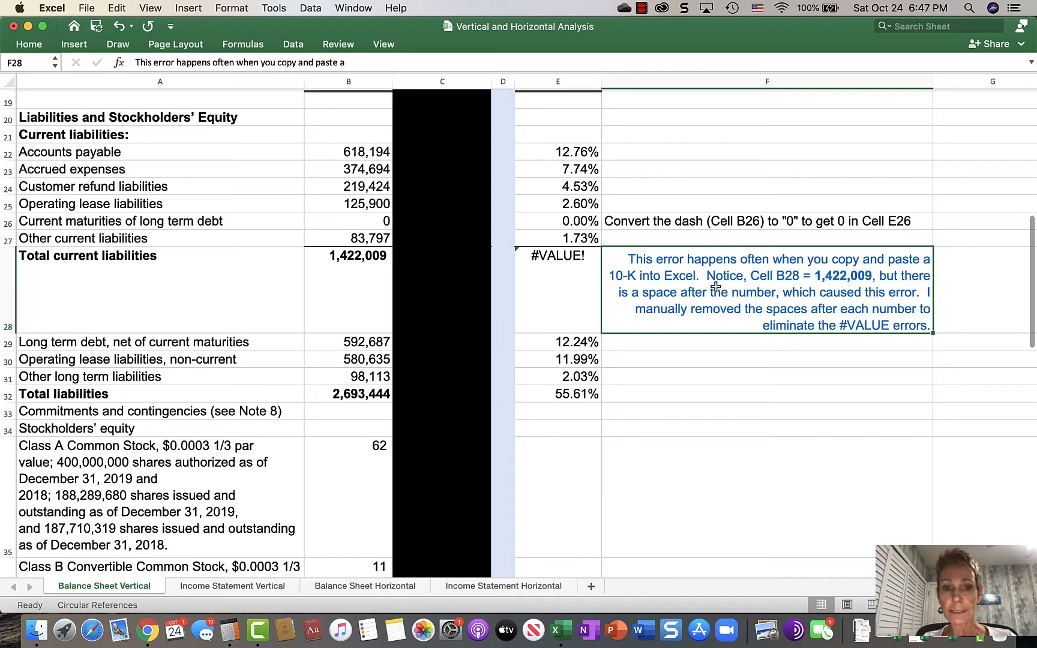
# Step: Remove the trailing space after 1,422,009 in B28 so total current liabilities shows 29.36%
pyautogui.click(349, 255)
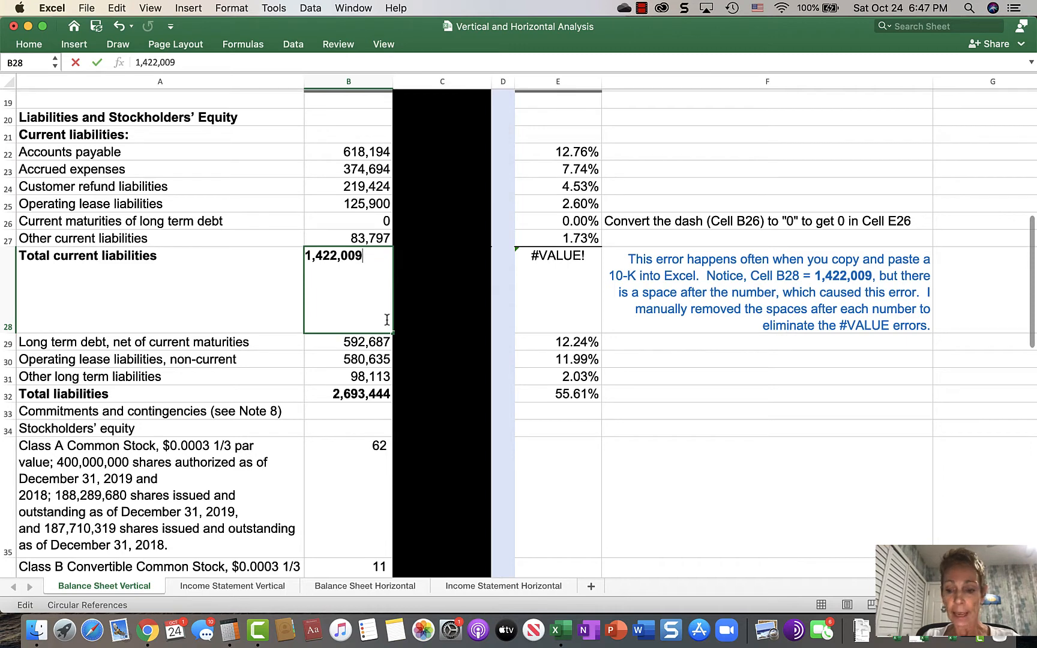
pyautogui.press('enter')
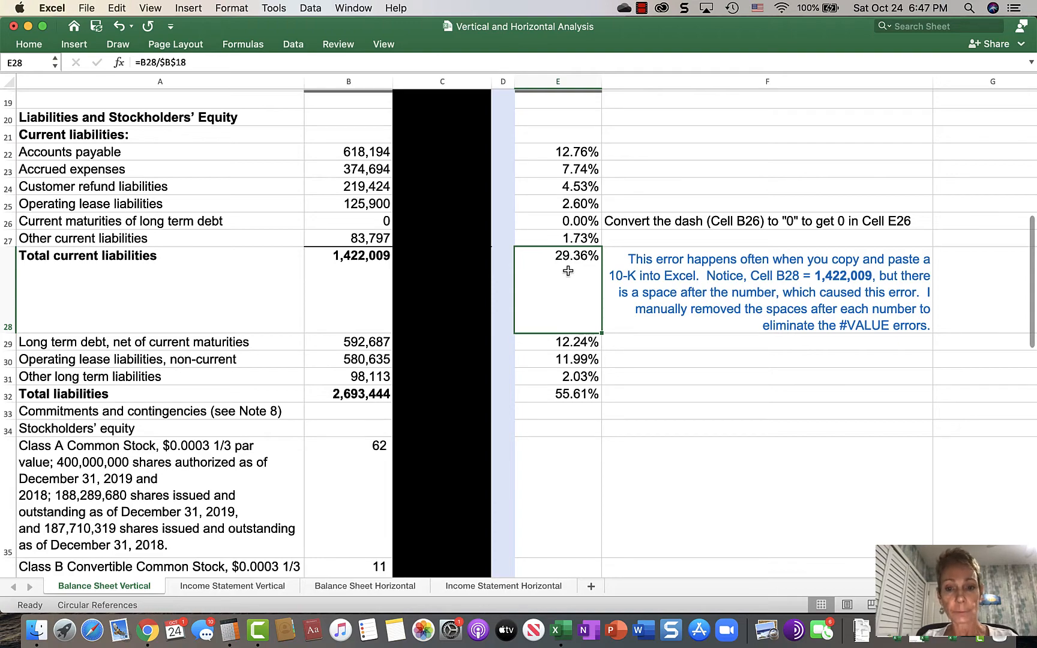
pyautogui.scroll(-3)
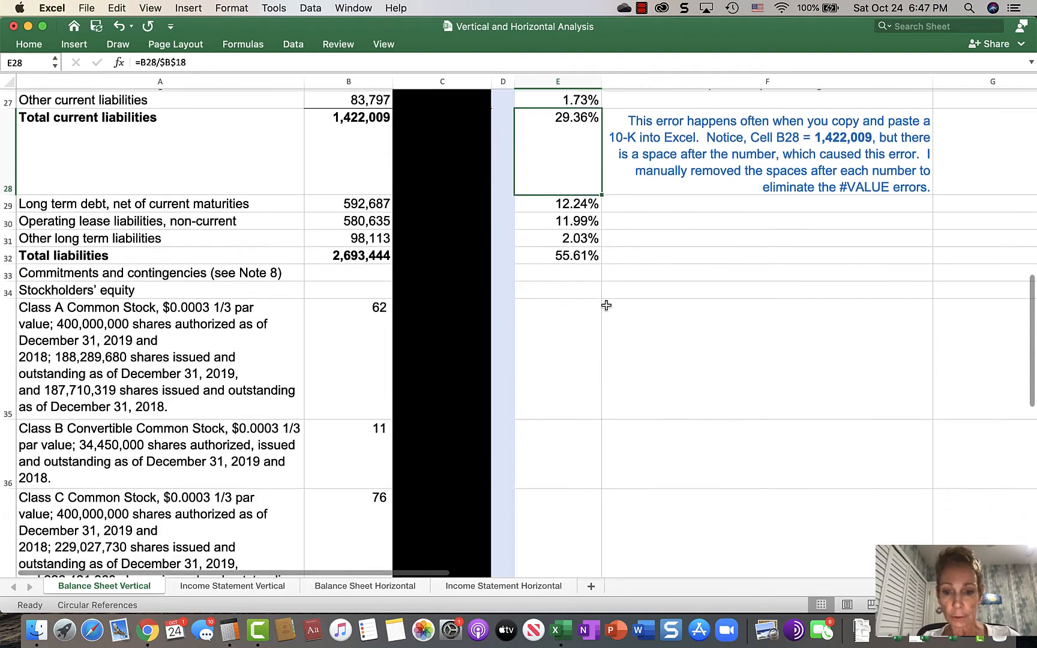
pyautogui.scroll(-3)
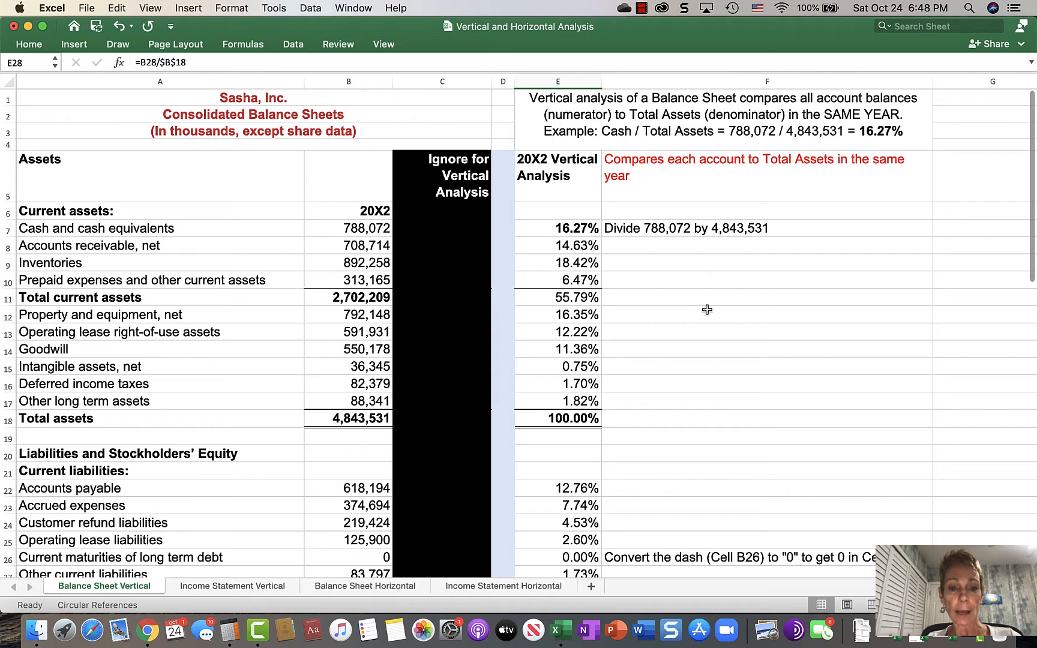
# Step: Check the total assets figure and the accounts receivable percentage formula
pyautogui.click(349, 418)
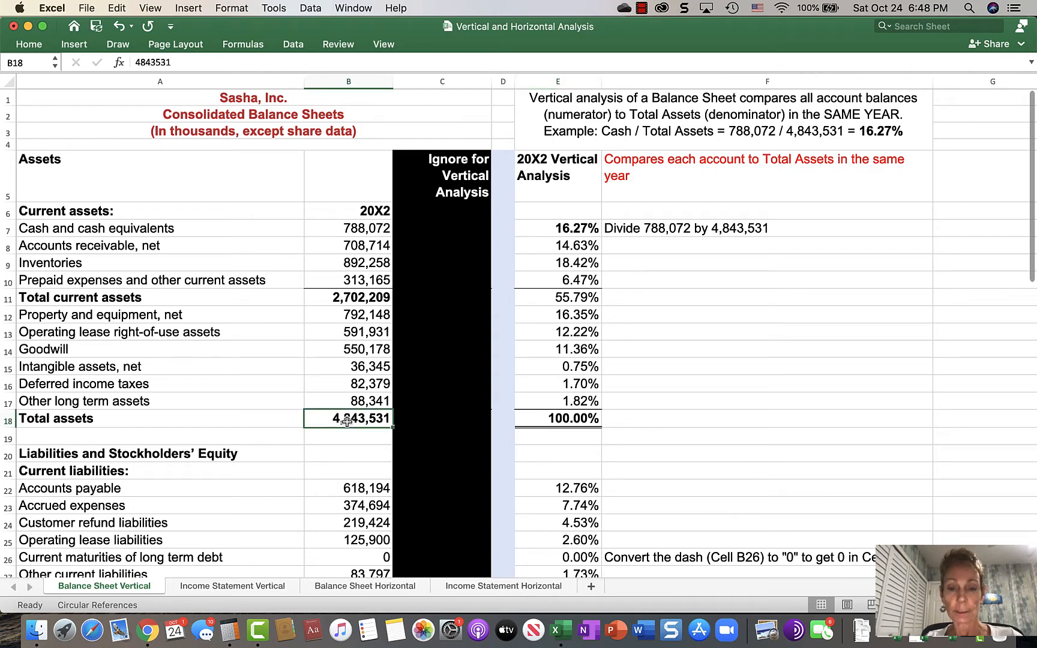
pyautogui.moveTo(557, 243)
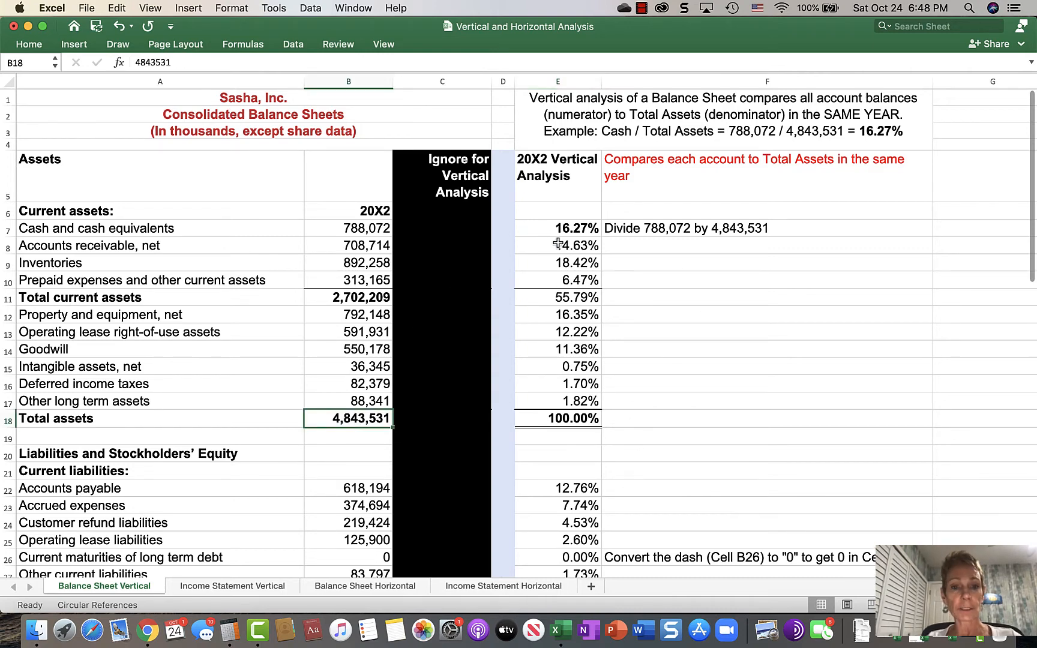
pyautogui.click(558, 246)
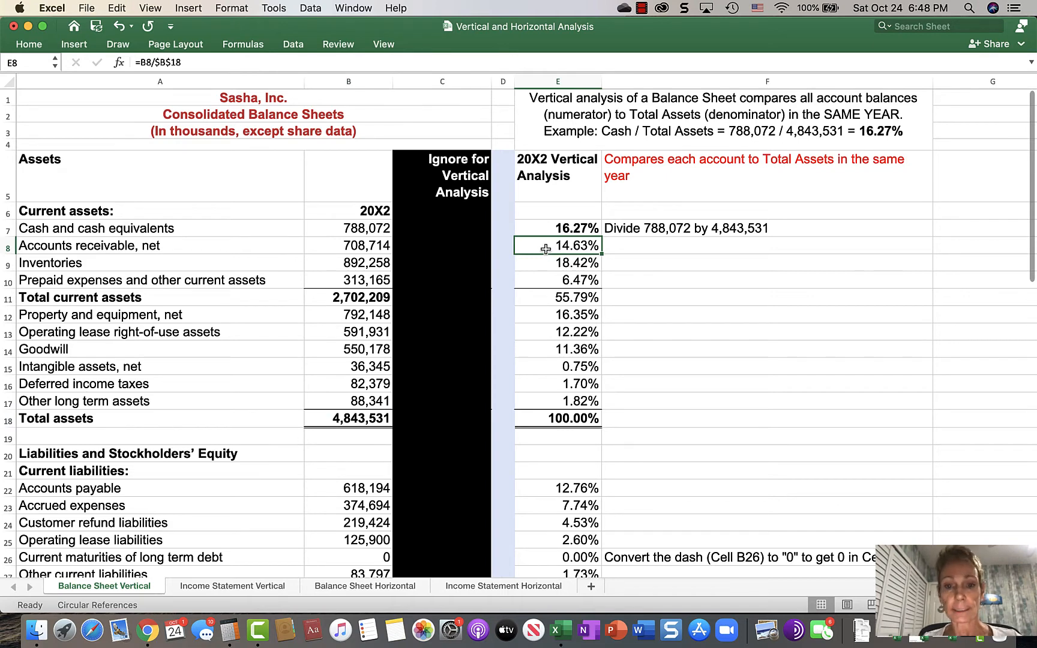
pyautogui.moveTo(568, 400)
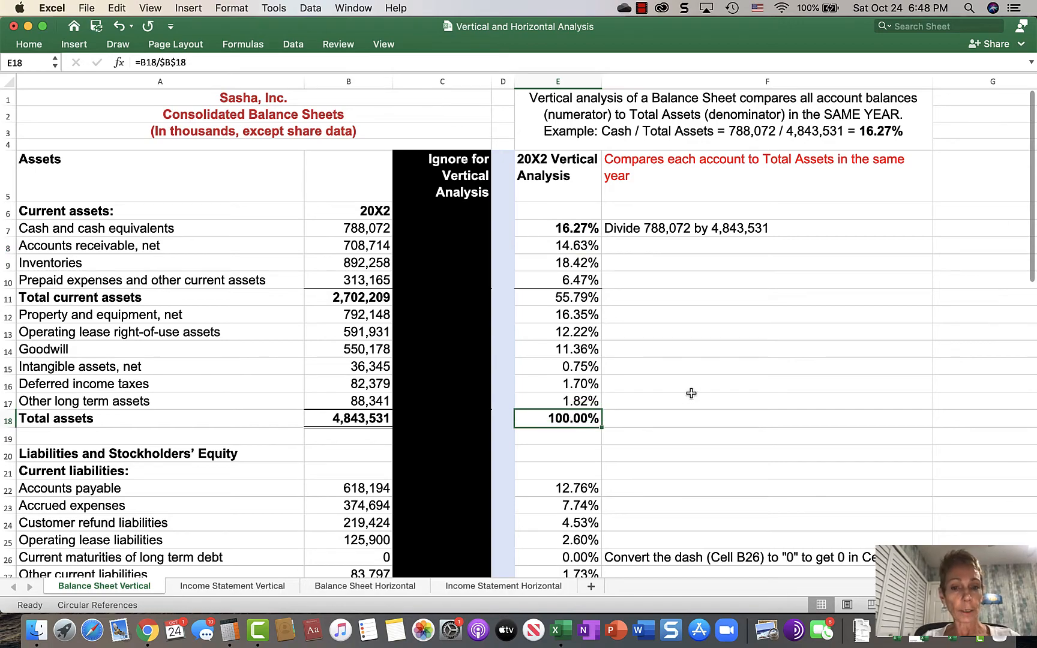
pyautogui.scroll(-3)
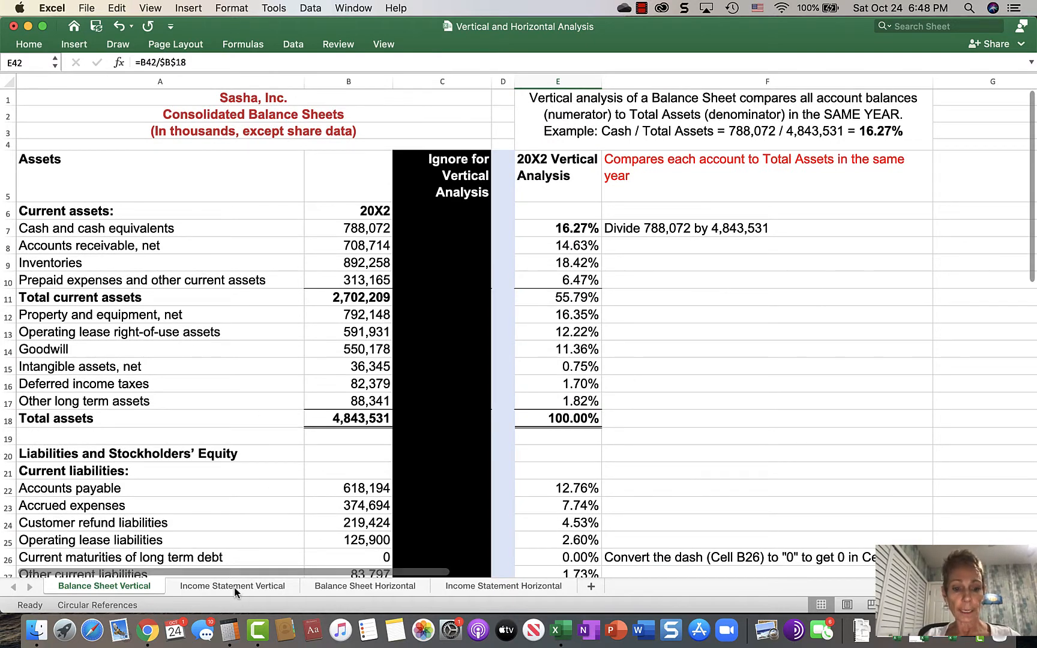
# Step: Switch to the Income Statement Vertical sheet, with net sales at 100.00%
pyautogui.click(231, 585)
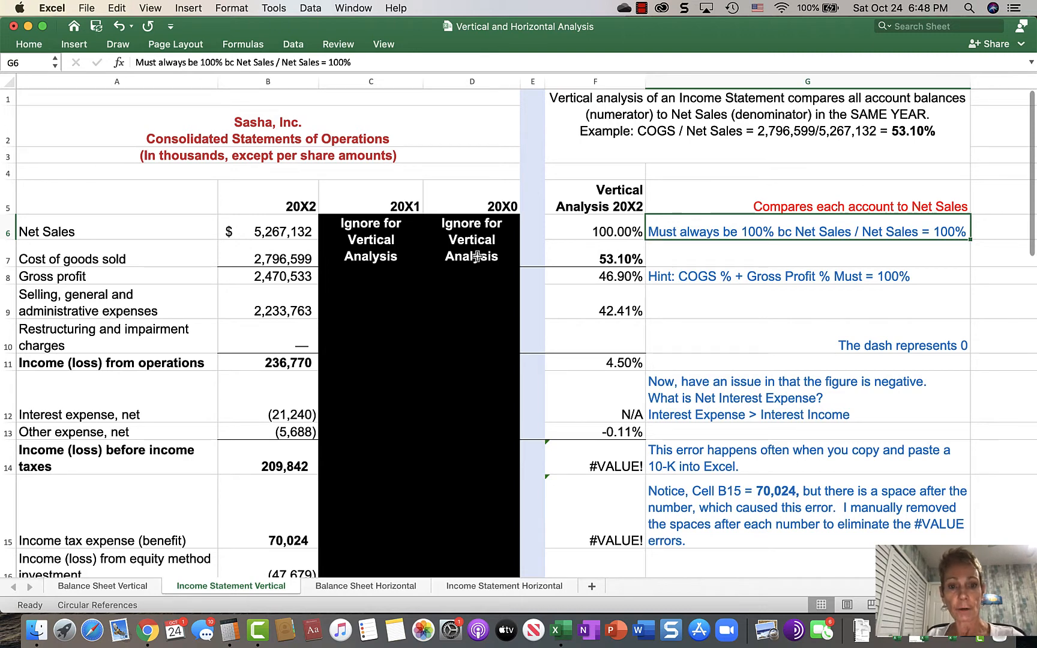
pyautogui.moveTo(478, 200)
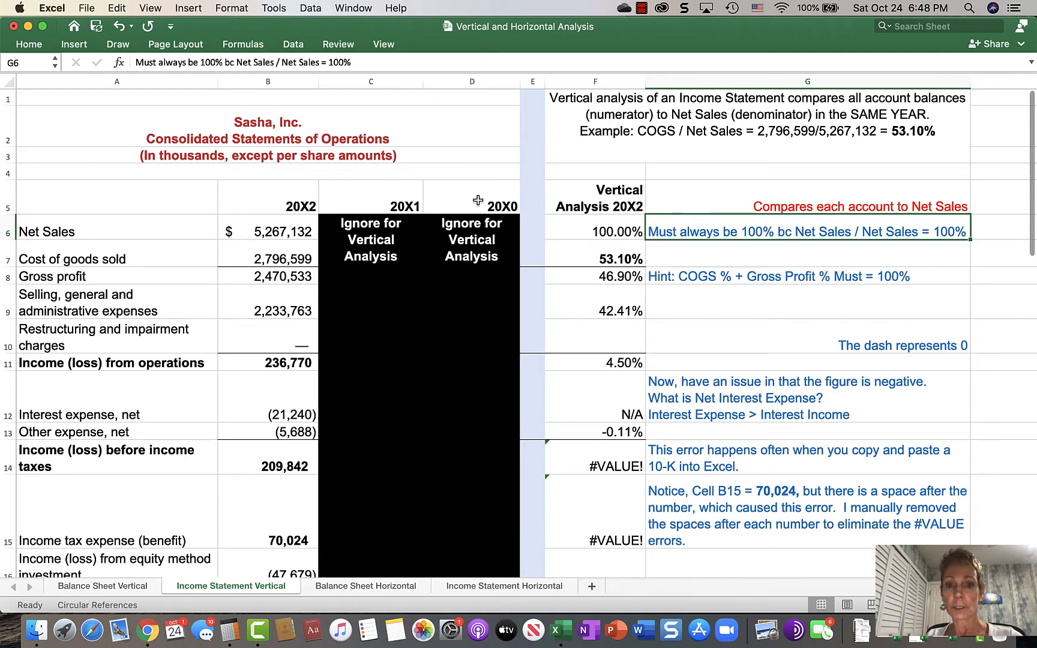
pyautogui.moveTo(384, 204)
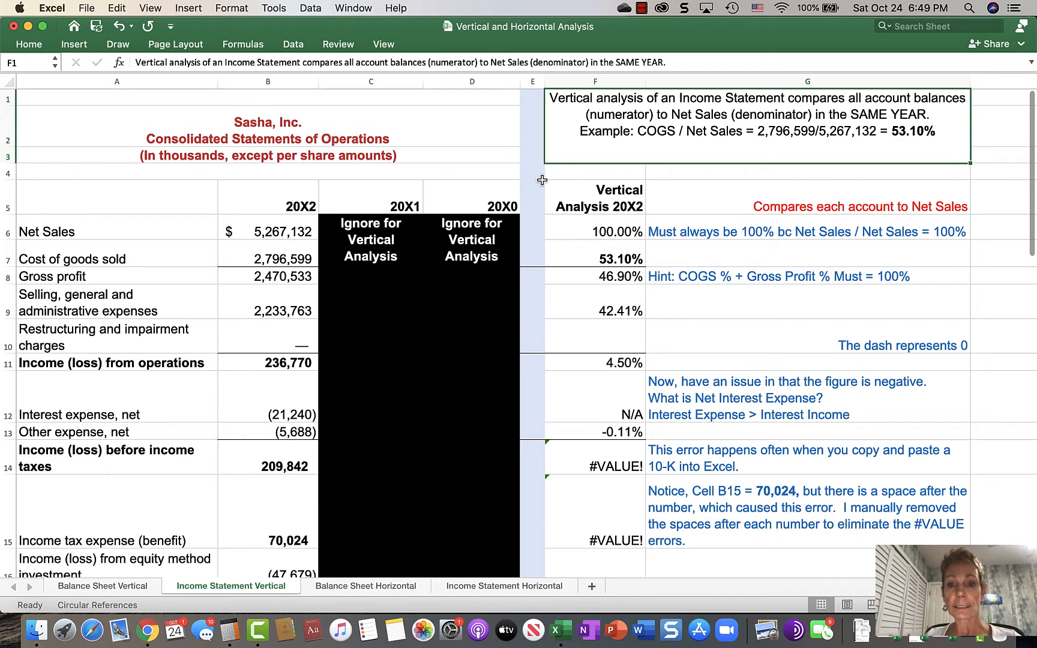
pyautogui.moveTo(596, 251)
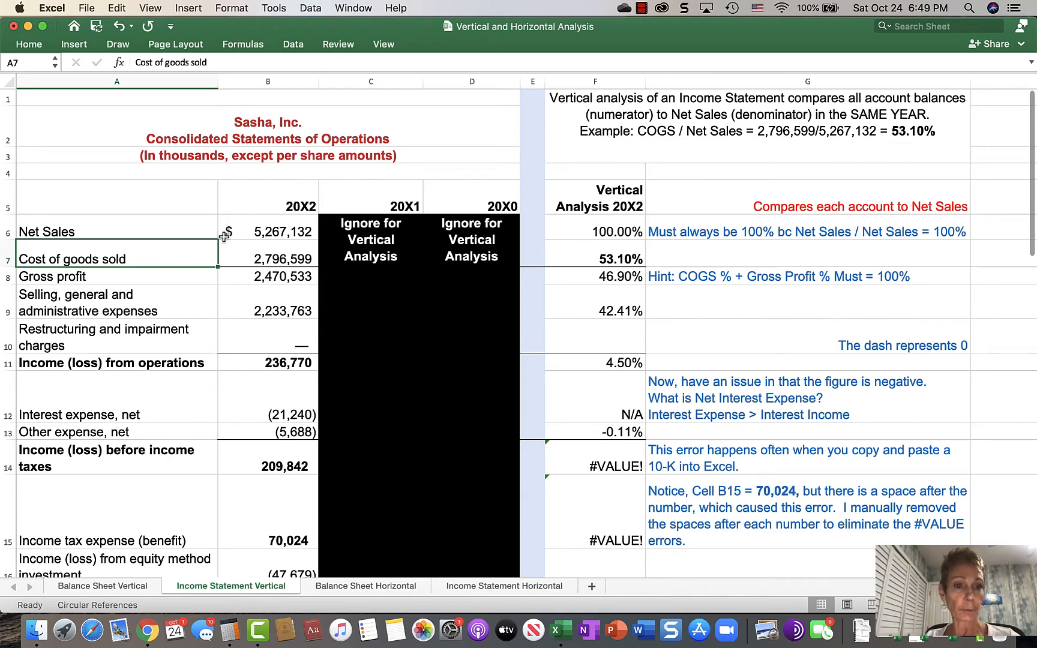
pyautogui.click(267, 258)
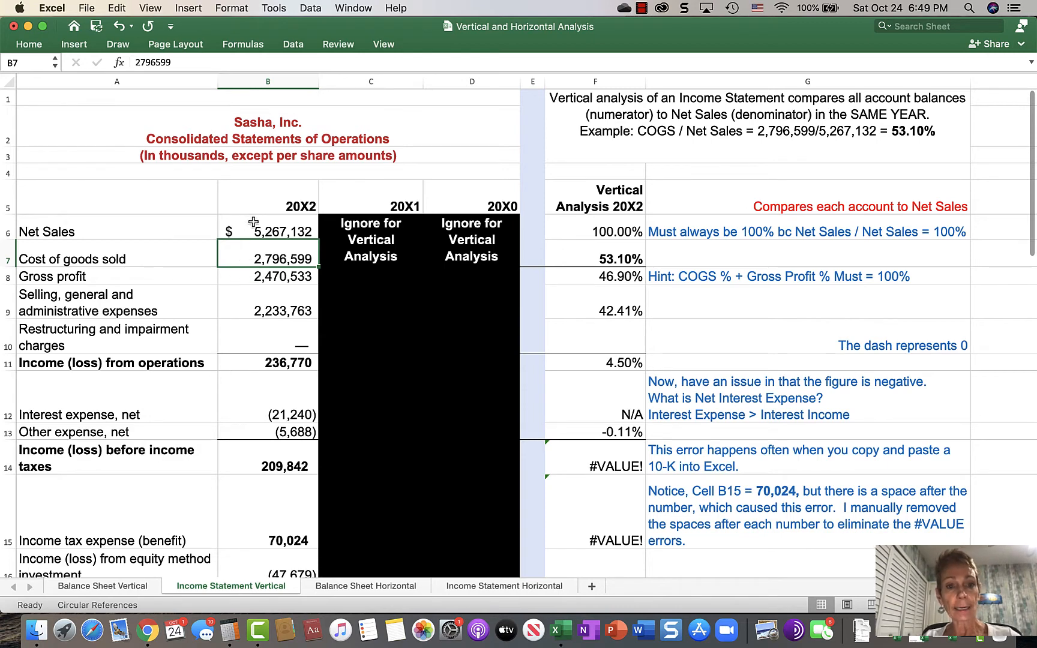
pyautogui.click(267, 232)
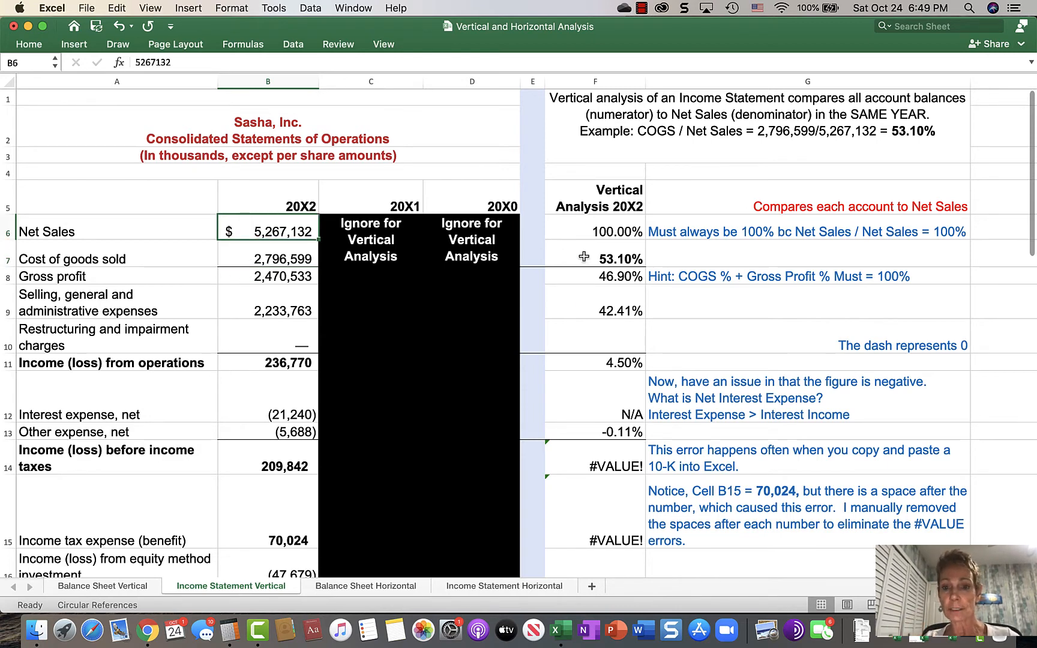
pyautogui.click(595, 257)
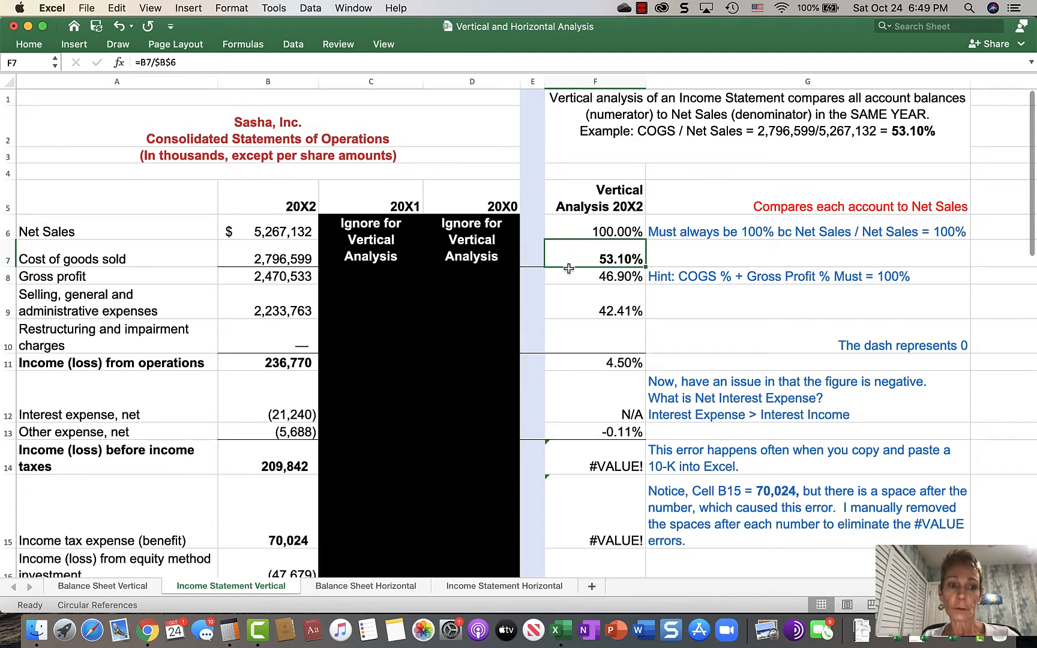
pyautogui.click(595, 277)
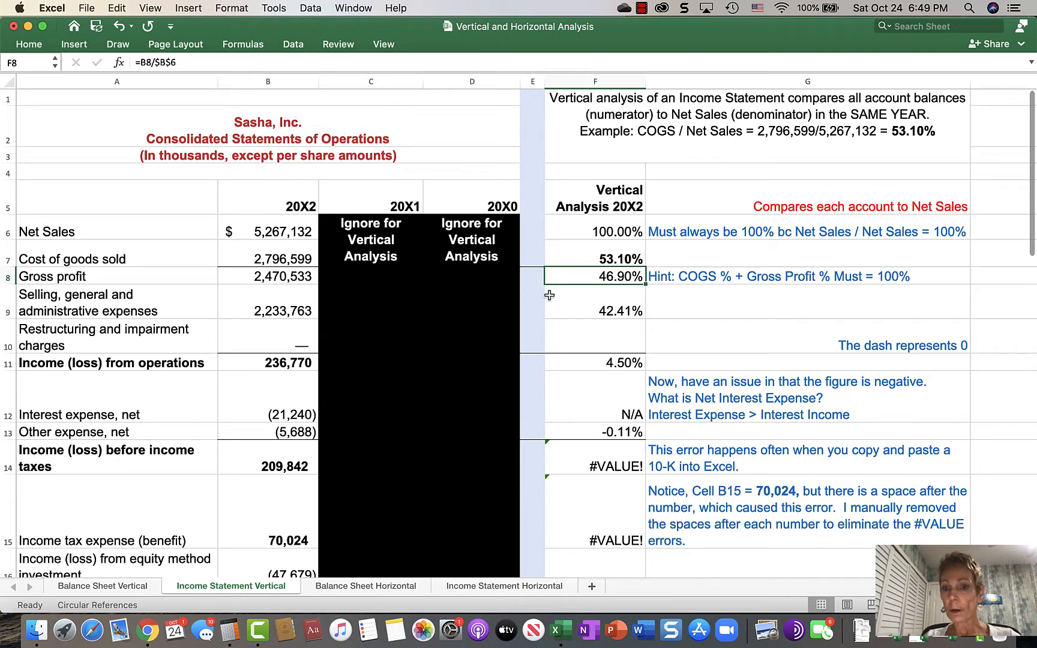
pyautogui.moveTo(570, 281)
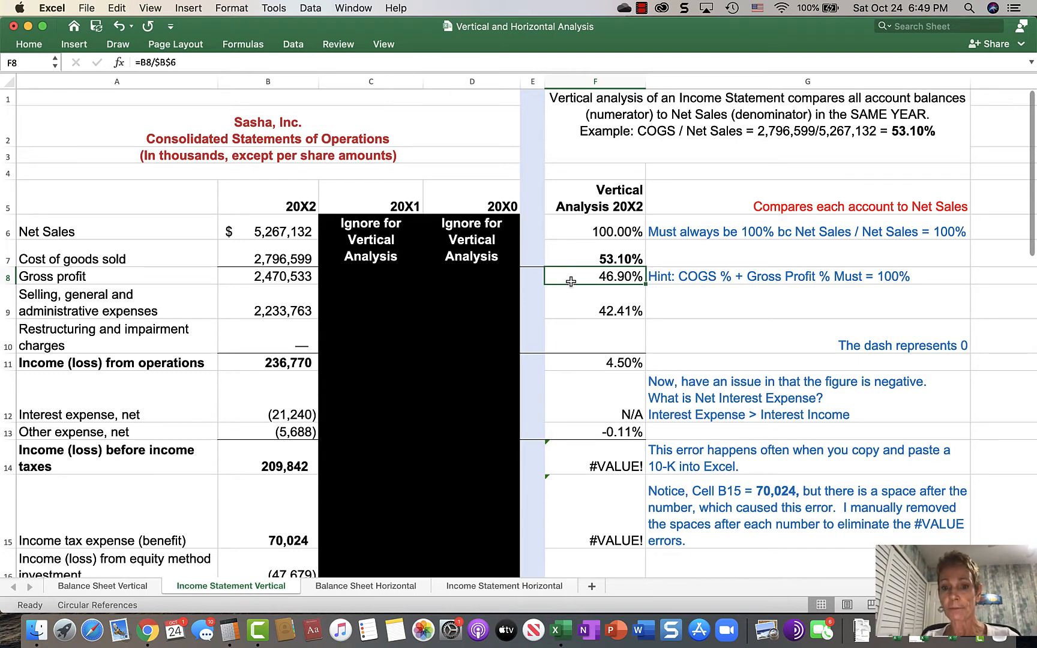
pyautogui.click(593, 231)
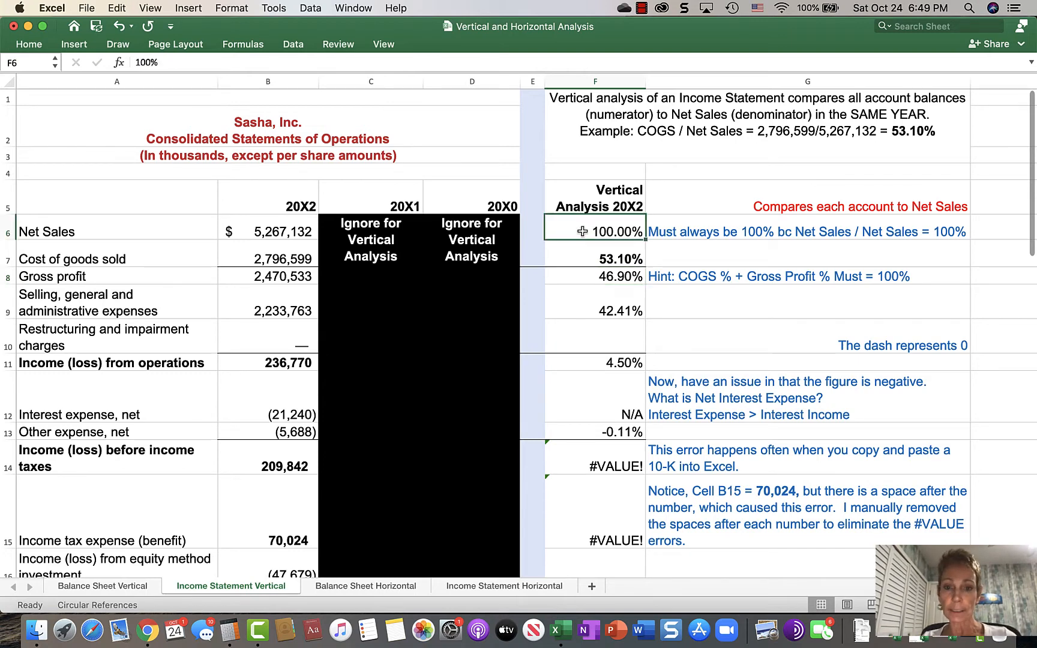
pyautogui.click(594, 258)
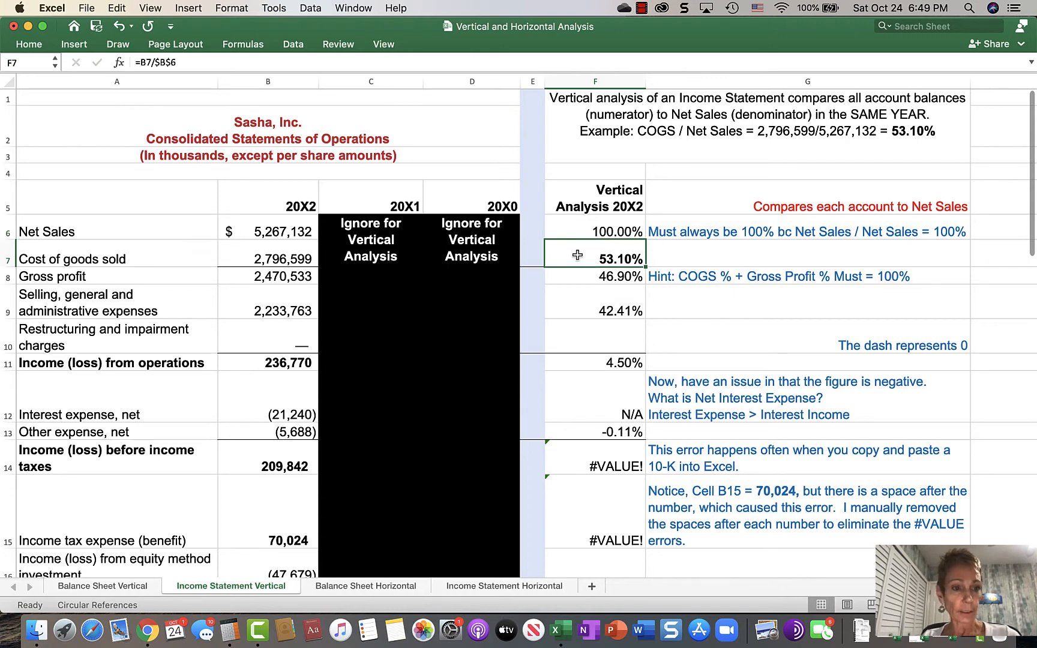
pyautogui.click(593, 276)
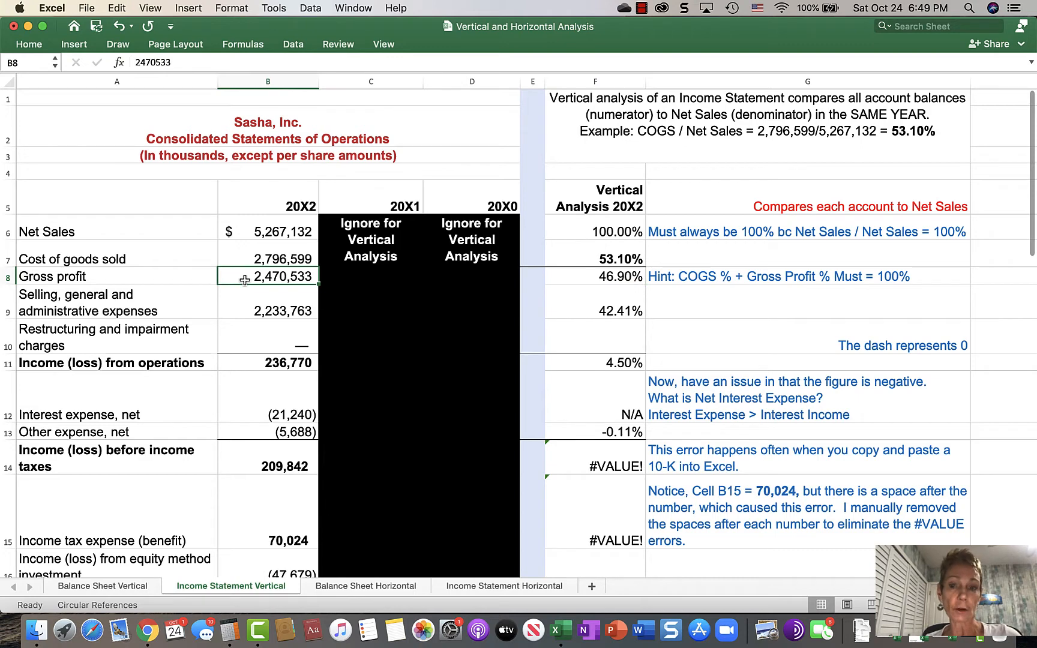
pyautogui.moveTo(236, 228)
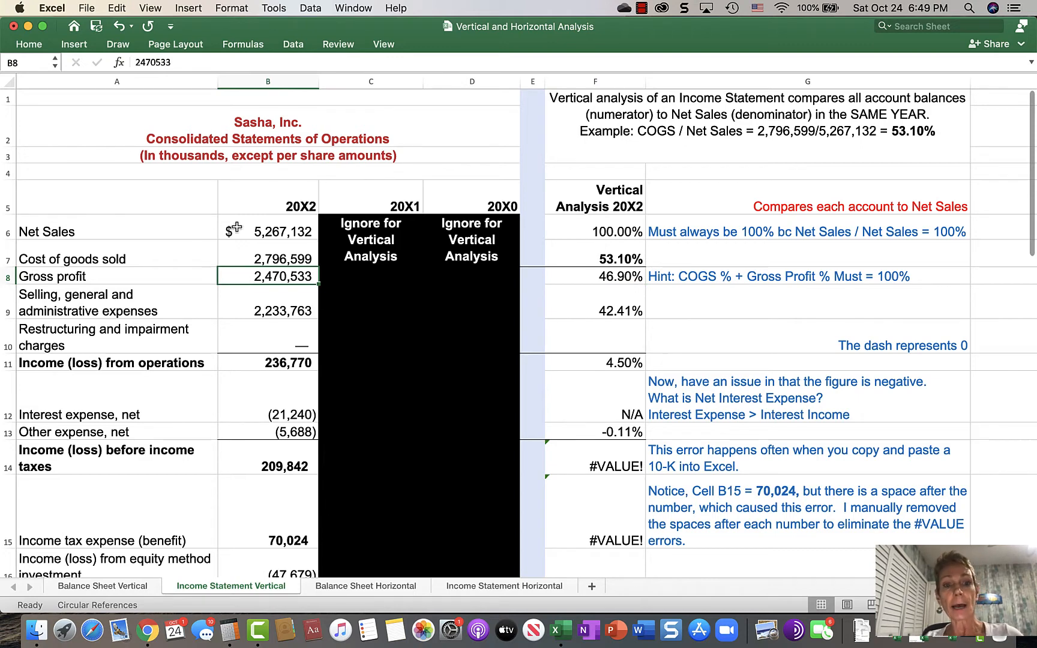
pyautogui.click(593, 276)
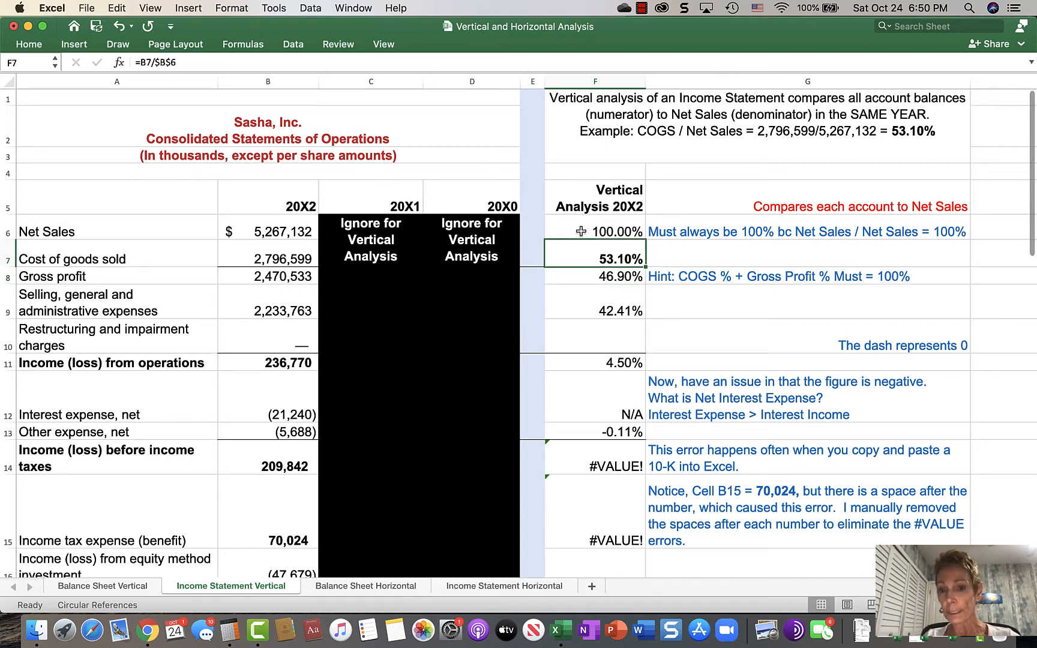
pyautogui.click(593, 232)
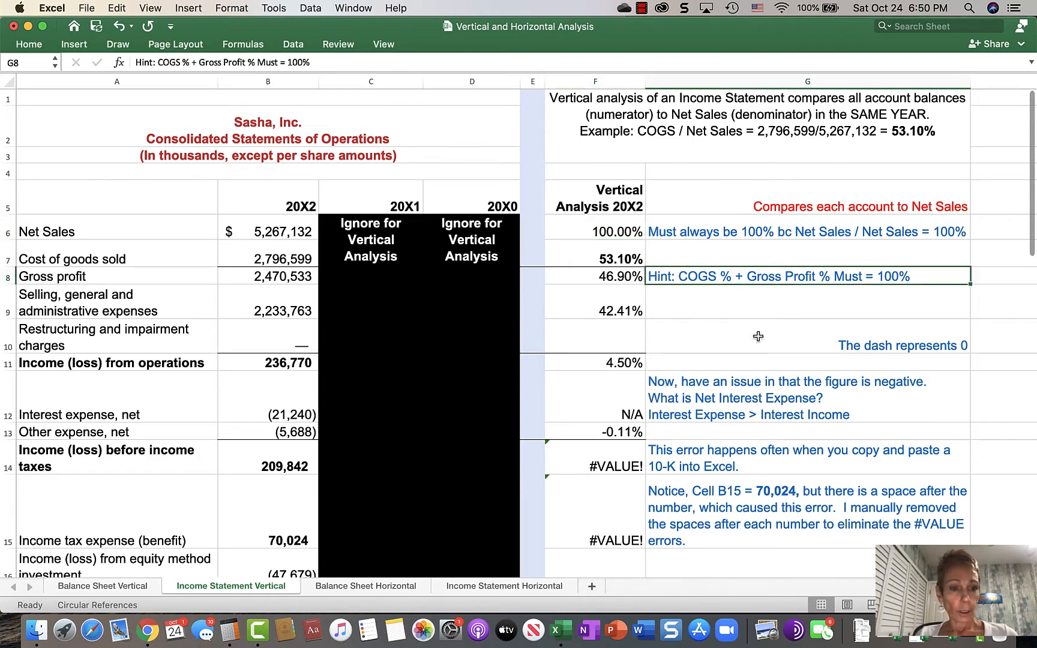
pyautogui.click(793, 337)
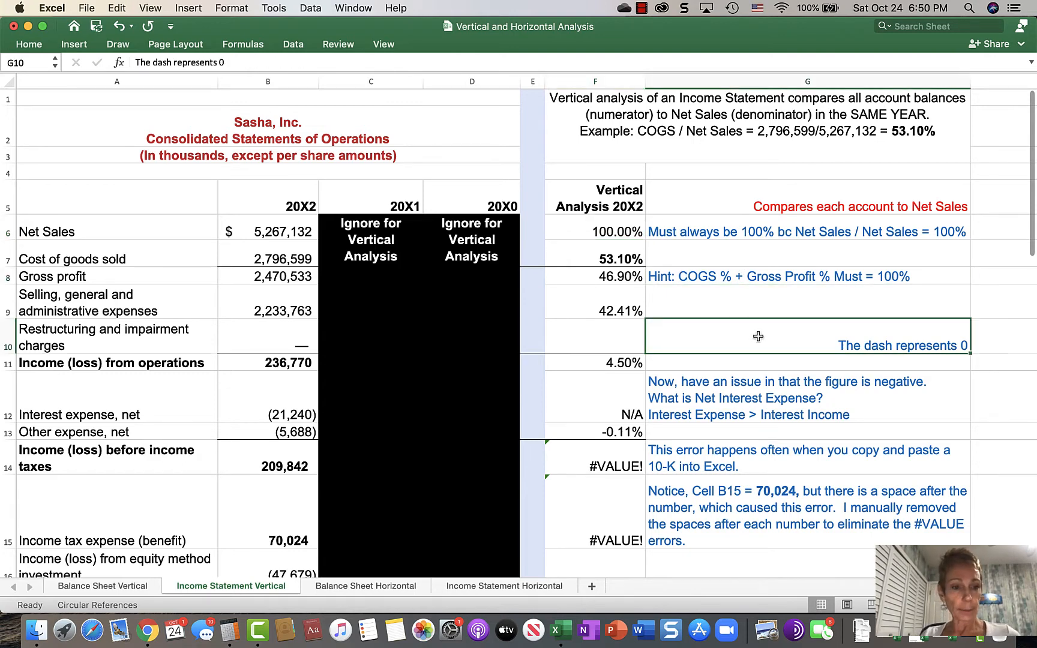
pyautogui.moveTo(550, 218)
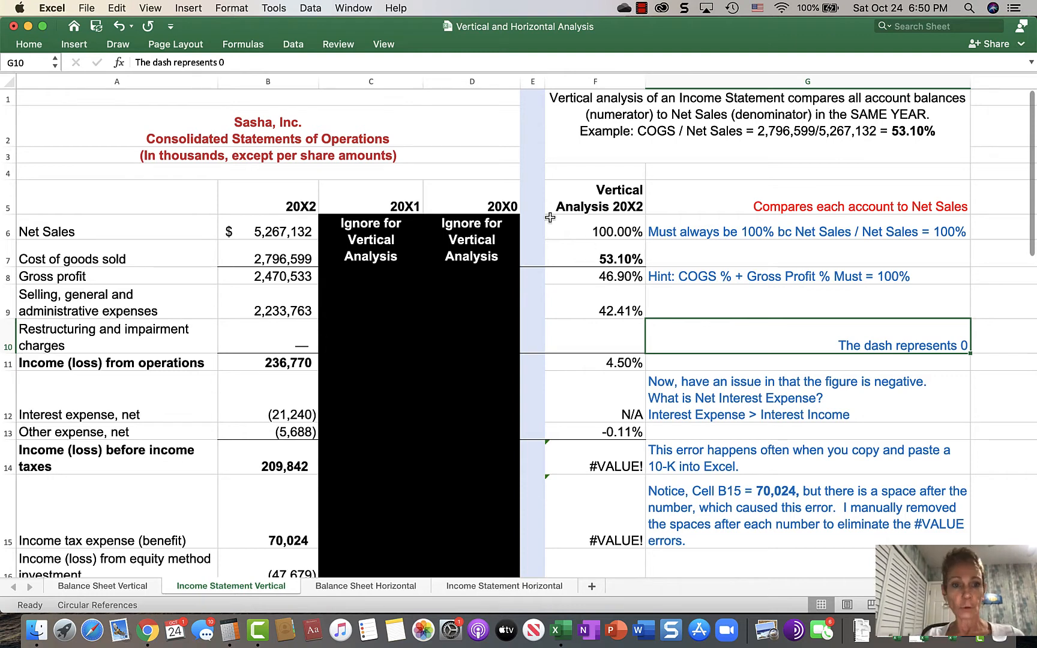
pyautogui.click(594, 257)
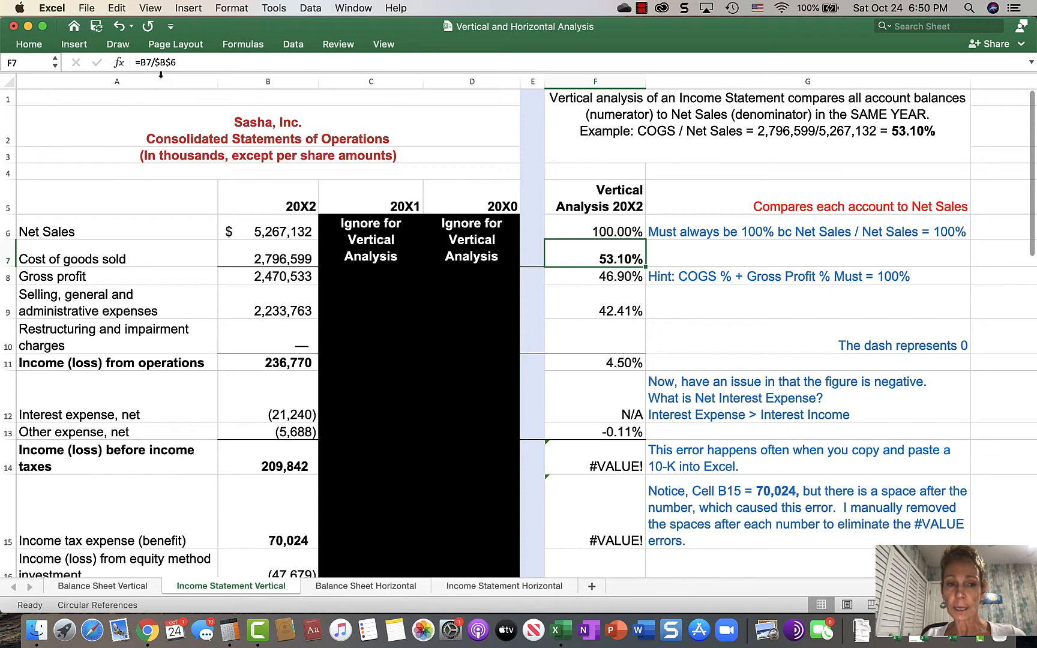
pyautogui.moveTo(157, 71)
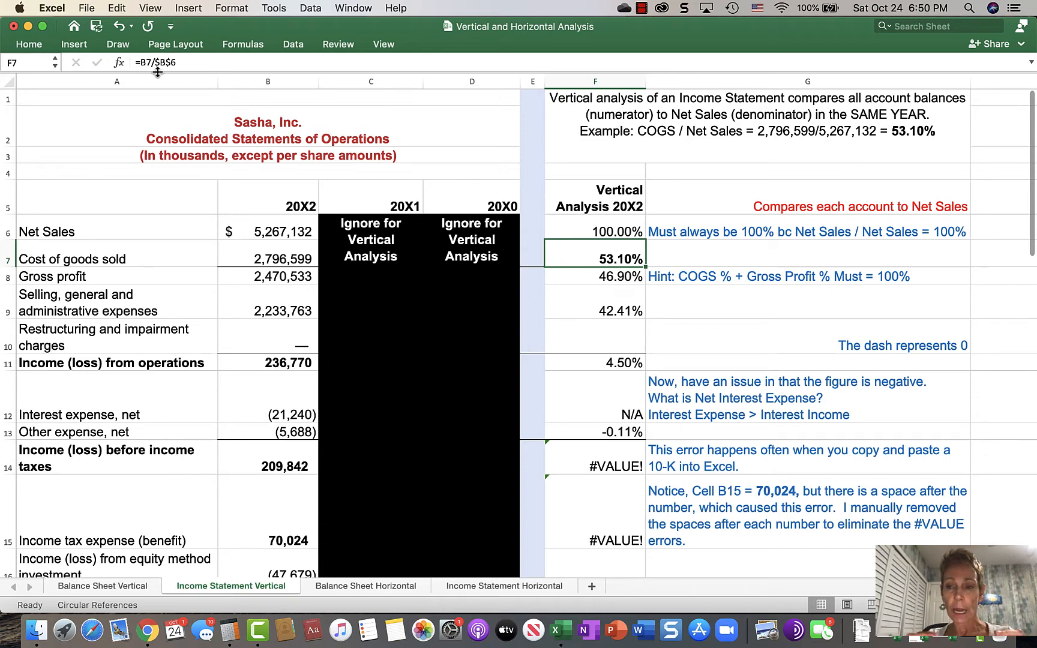
pyautogui.moveTo(198, 203)
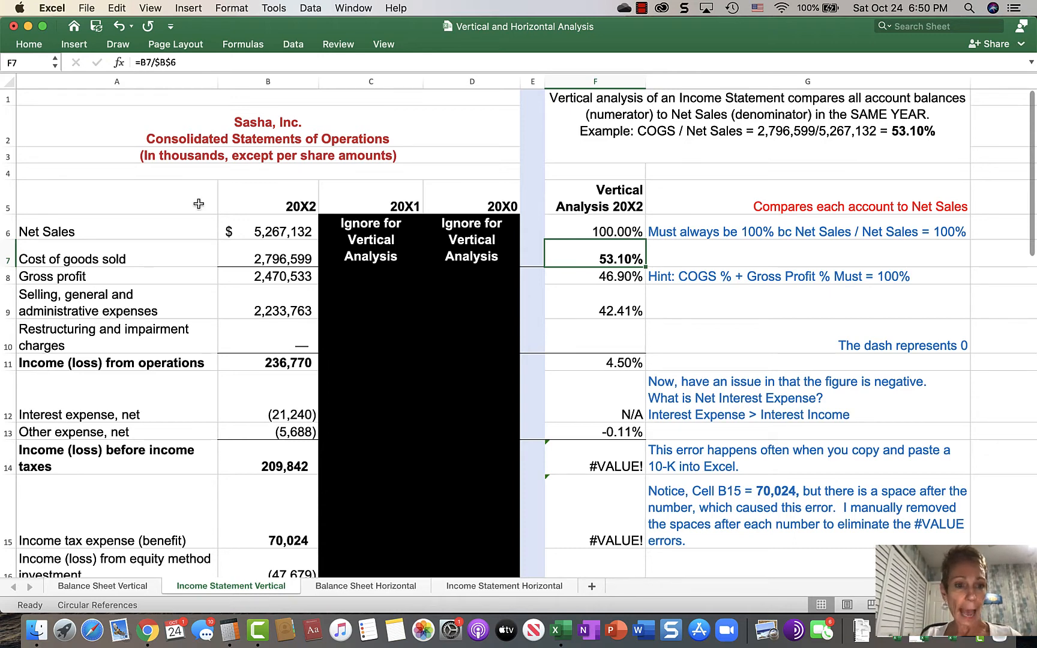
pyautogui.moveTo(256, 232)
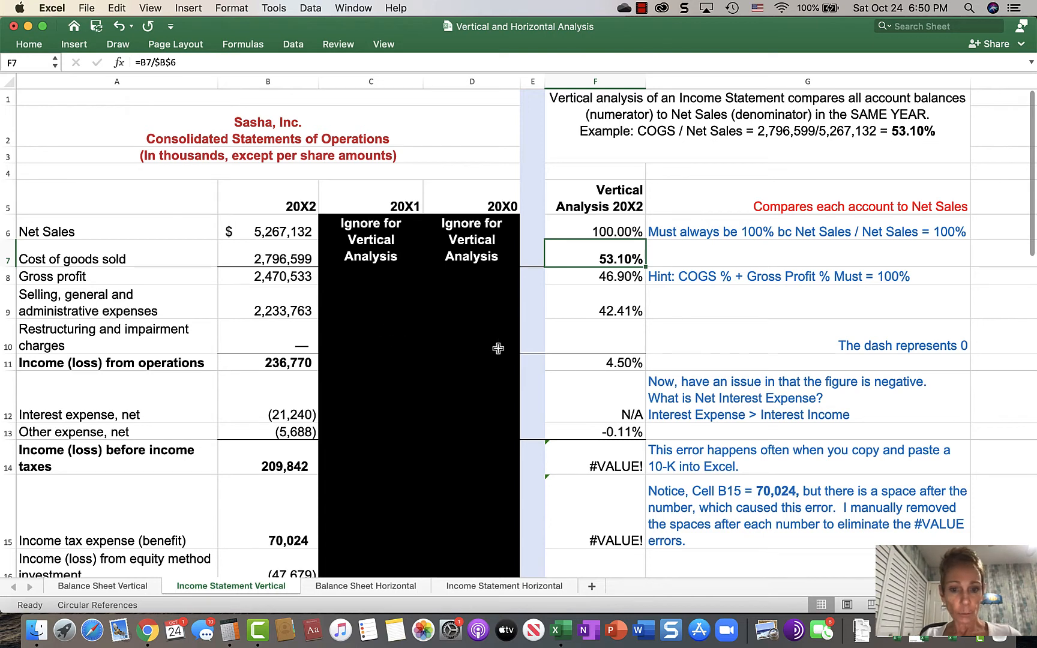
# Step: Enter 0 in B10 for 20X2 restructuring and impairment charges, replacing the pasted dash
pyautogui.click(593, 336)
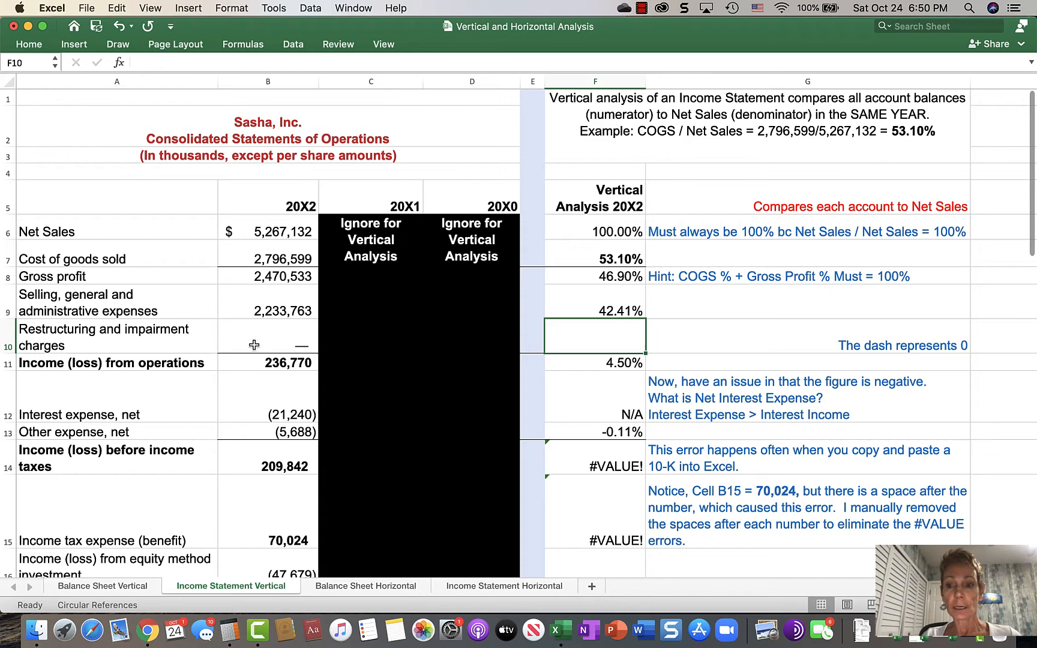
pyautogui.click(267, 336)
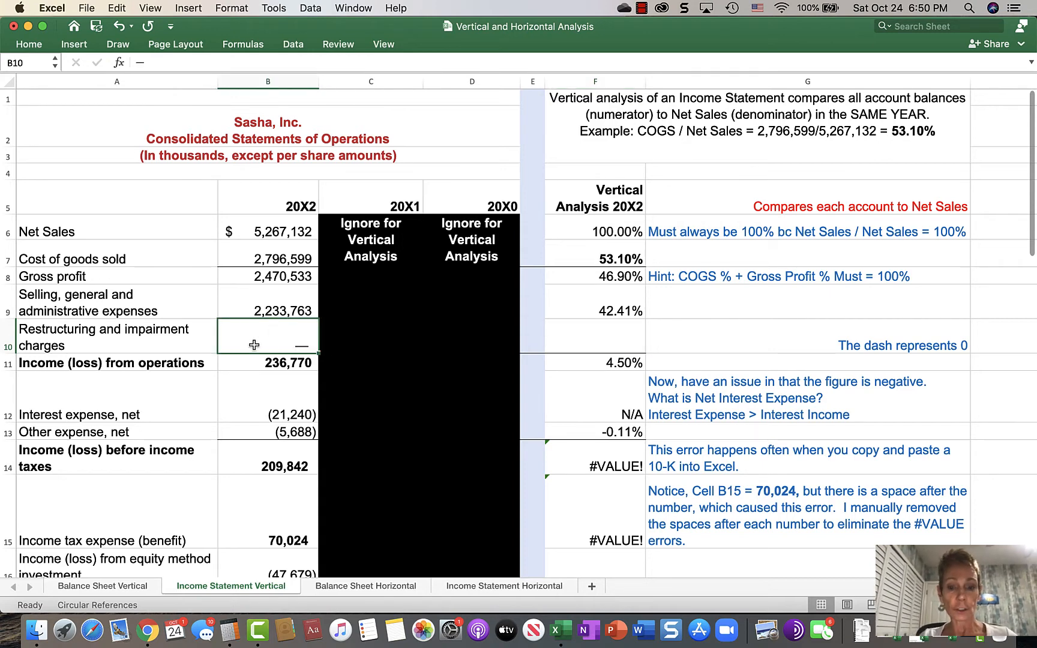
pyautogui.write('0')
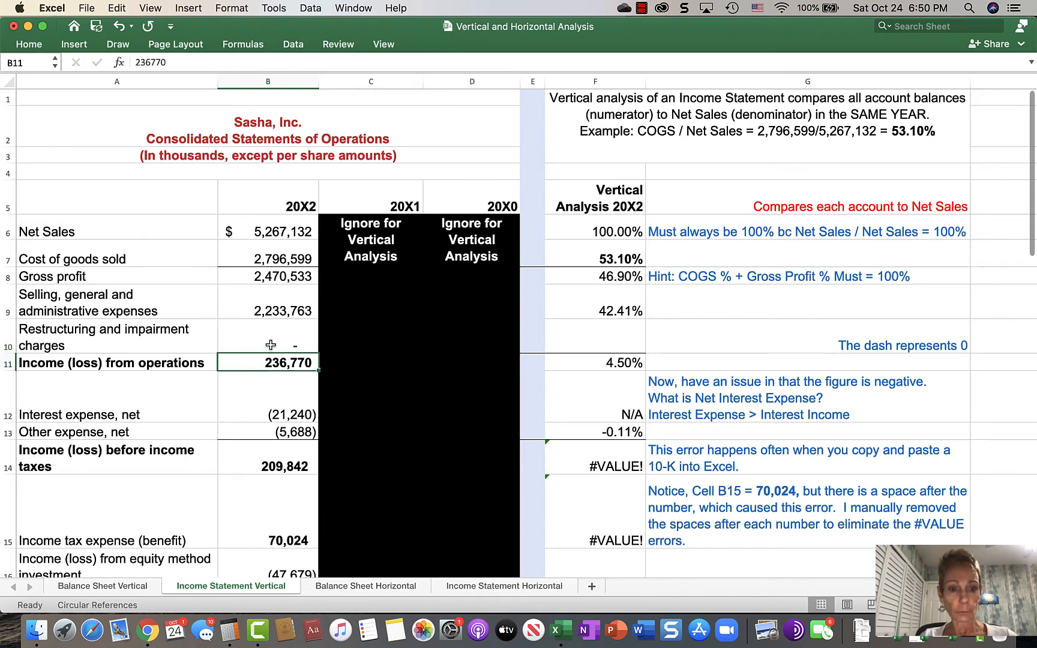
pyautogui.write('0')
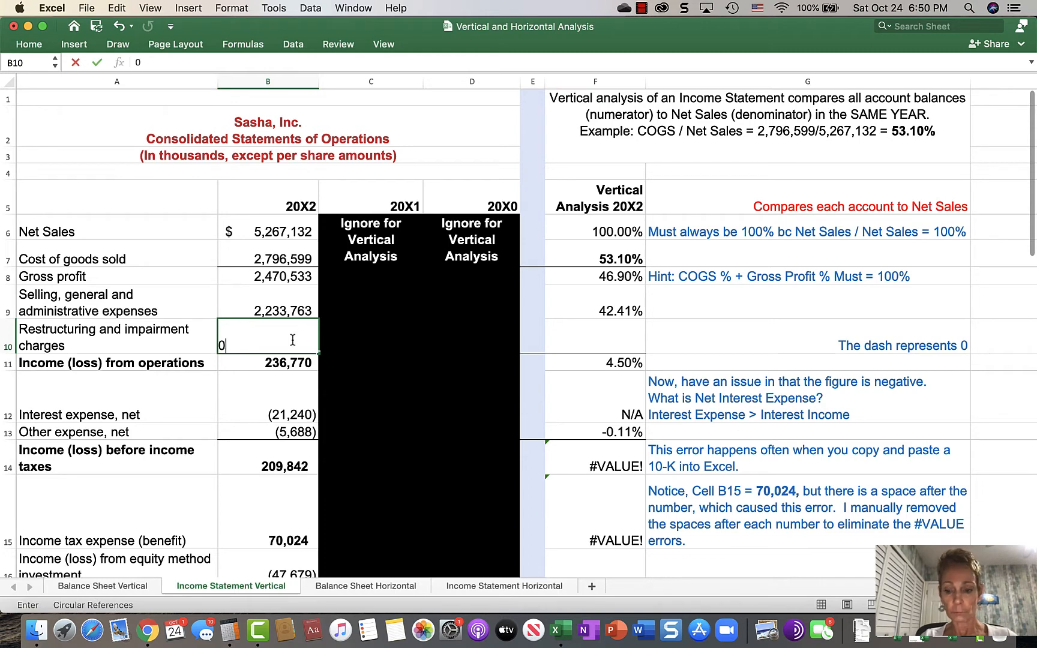
pyautogui.press('Return')
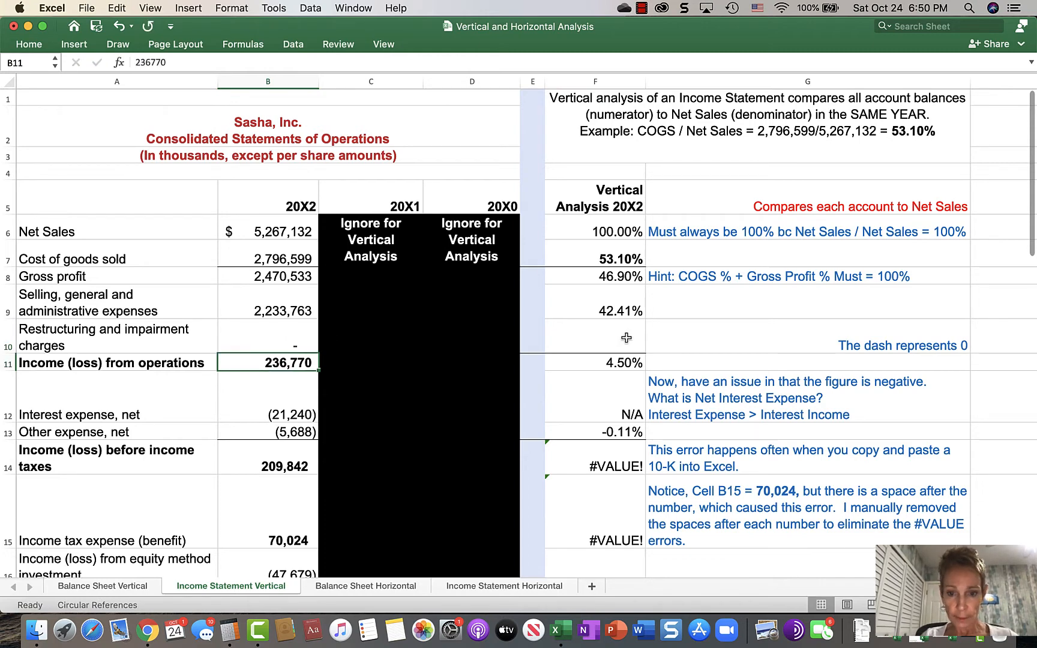
pyautogui.click(594, 336)
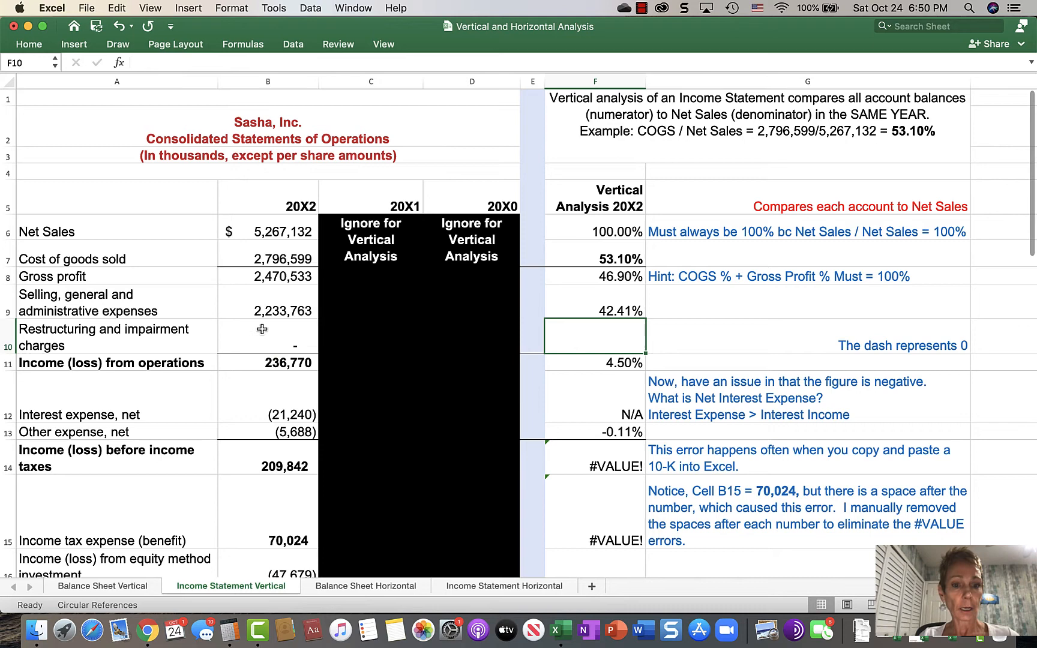
pyautogui.moveTo(263, 350)
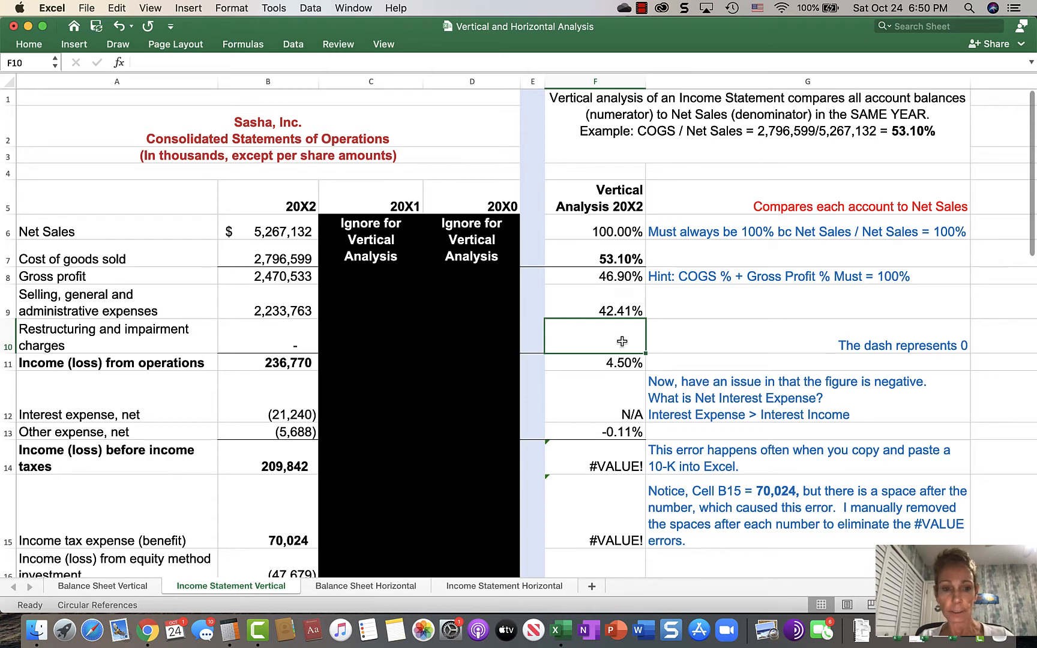
pyautogui.click(267, 336)
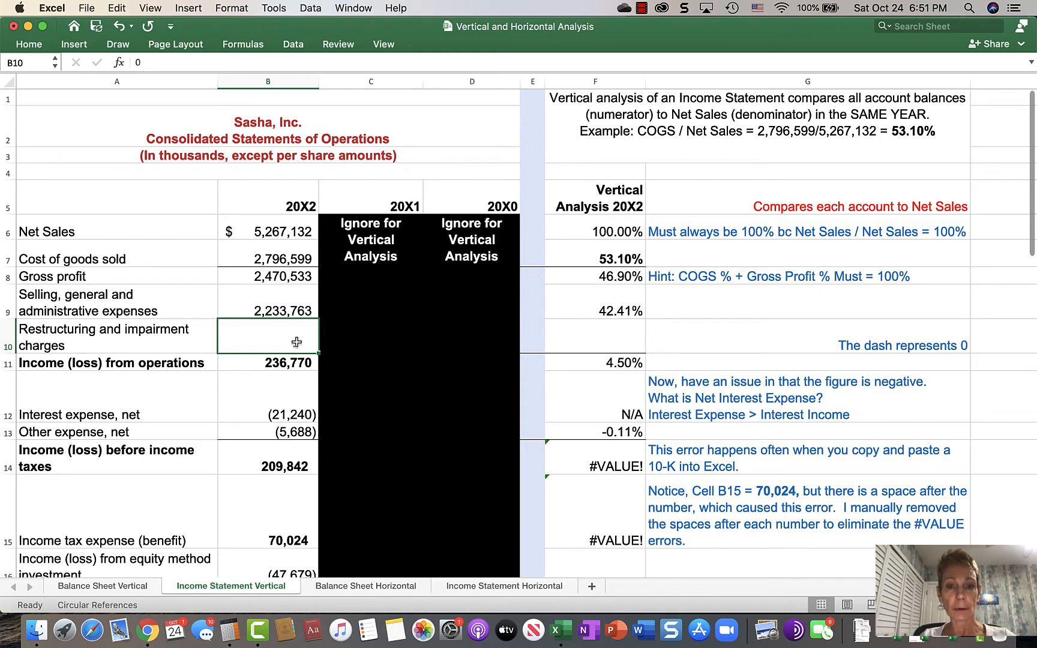
pyautogui.write('0')
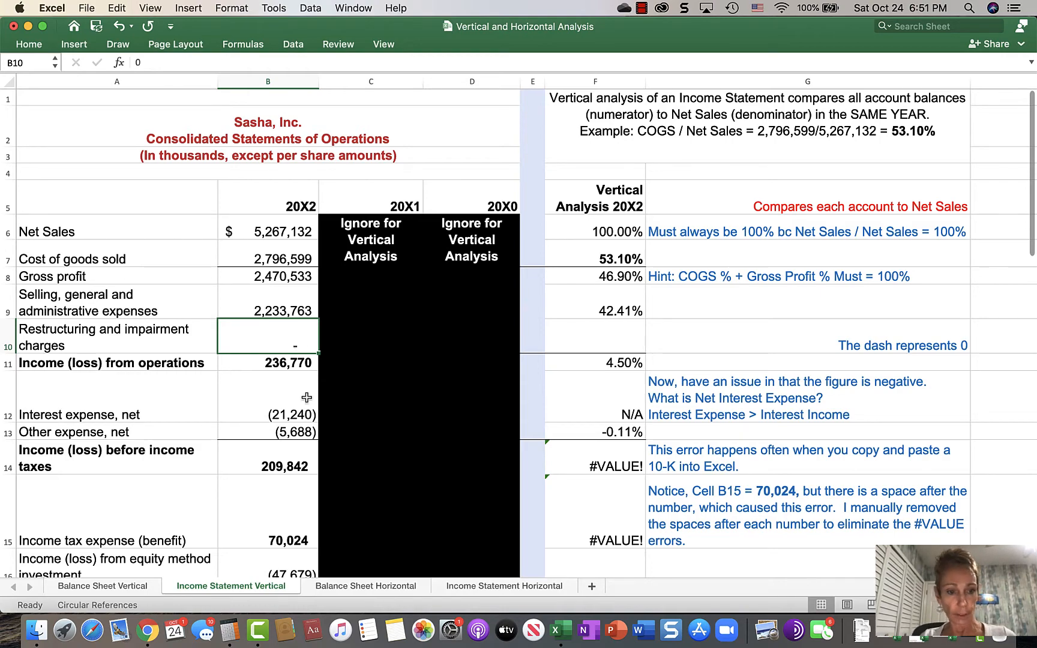
# Step: Review Net Sales, SG&A expenses and the Interest expense, net amount of (21,240)
pyautogui.scroll(-3)
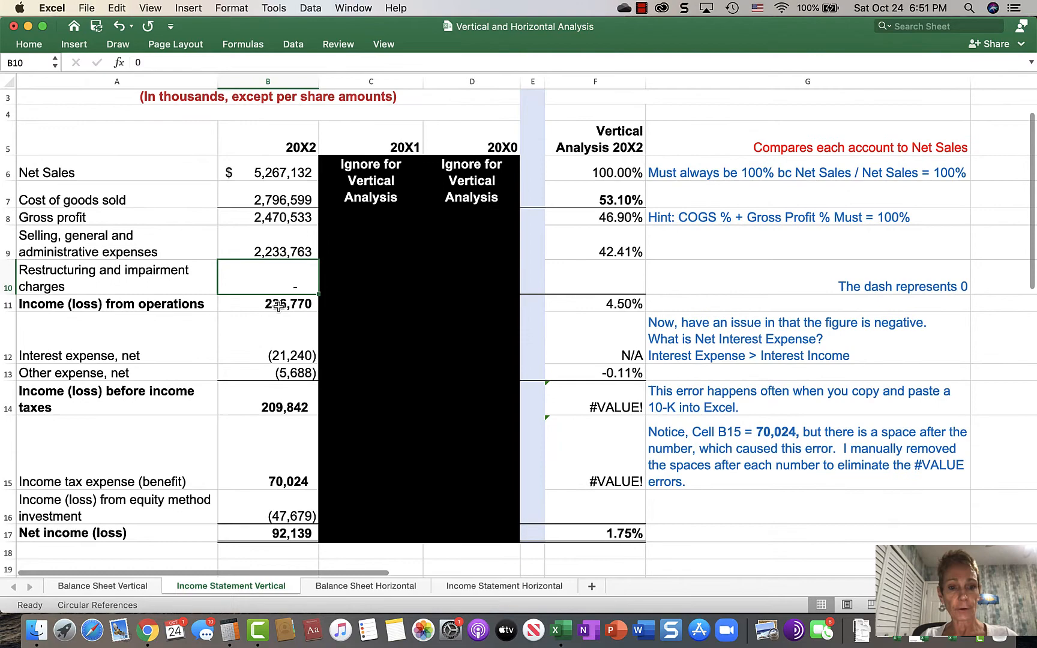
pyautogui.scroll(-3)
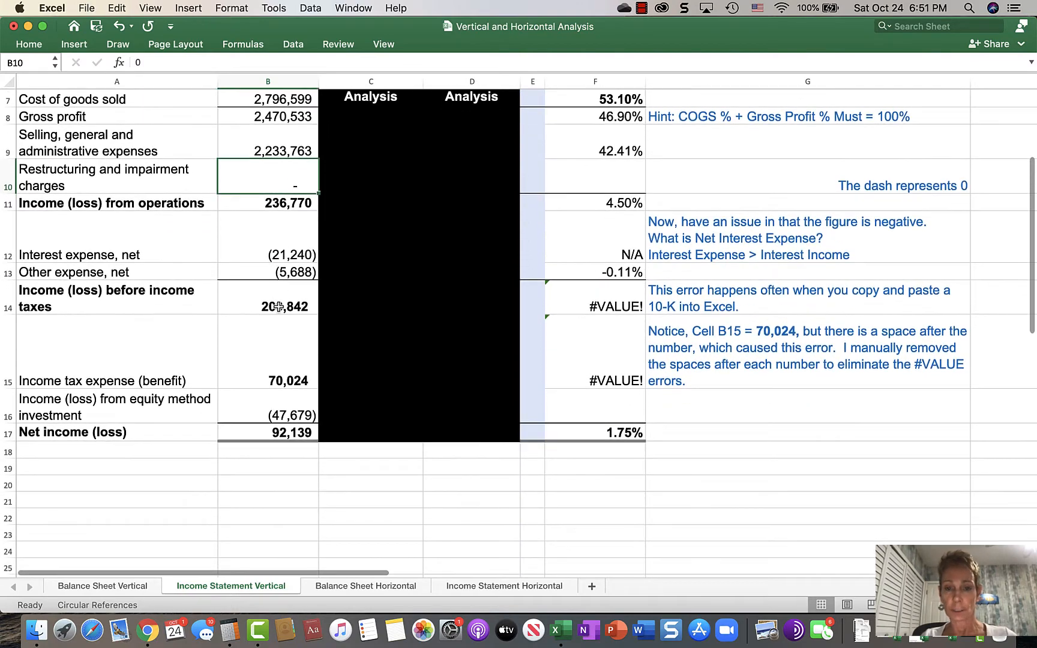
pyautogui.scroll(-3)
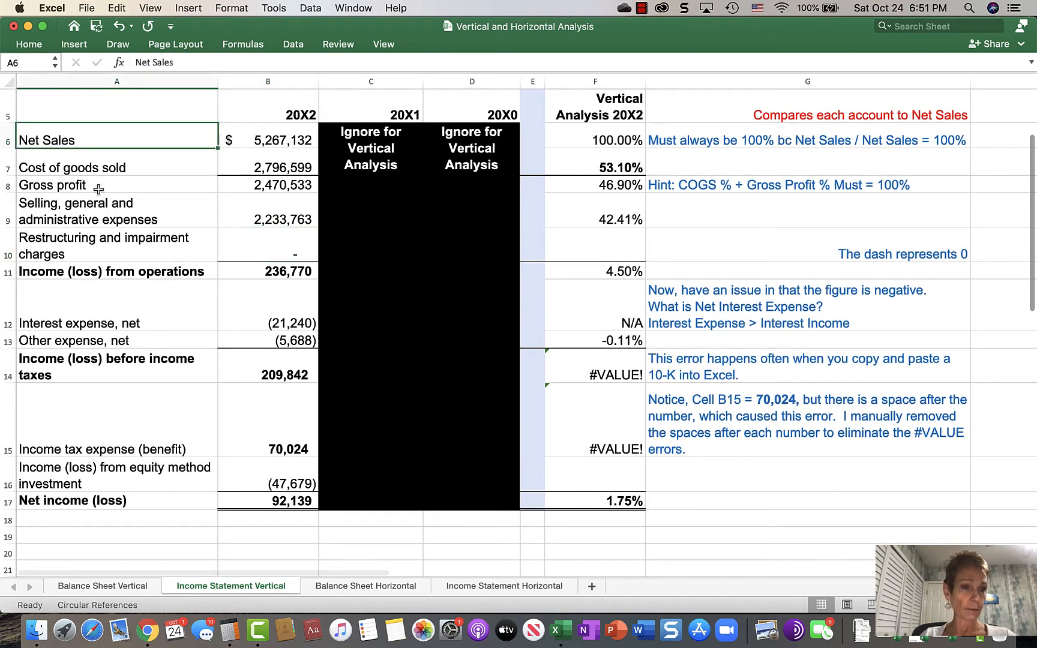
pyautogui.click(117, 211)
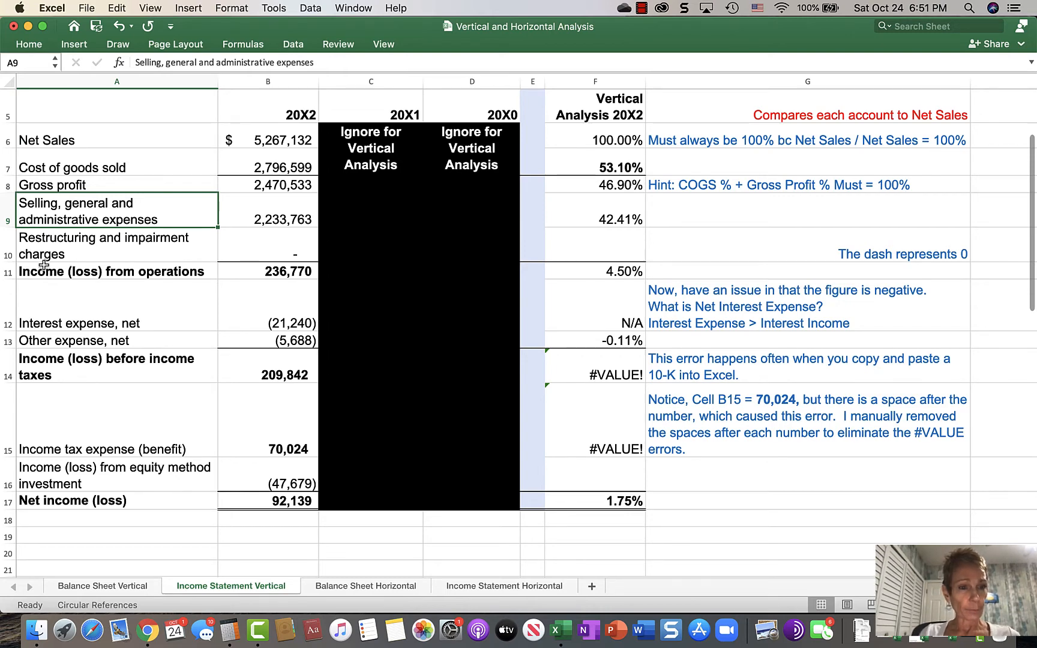
pyautogui.click(112, 271)
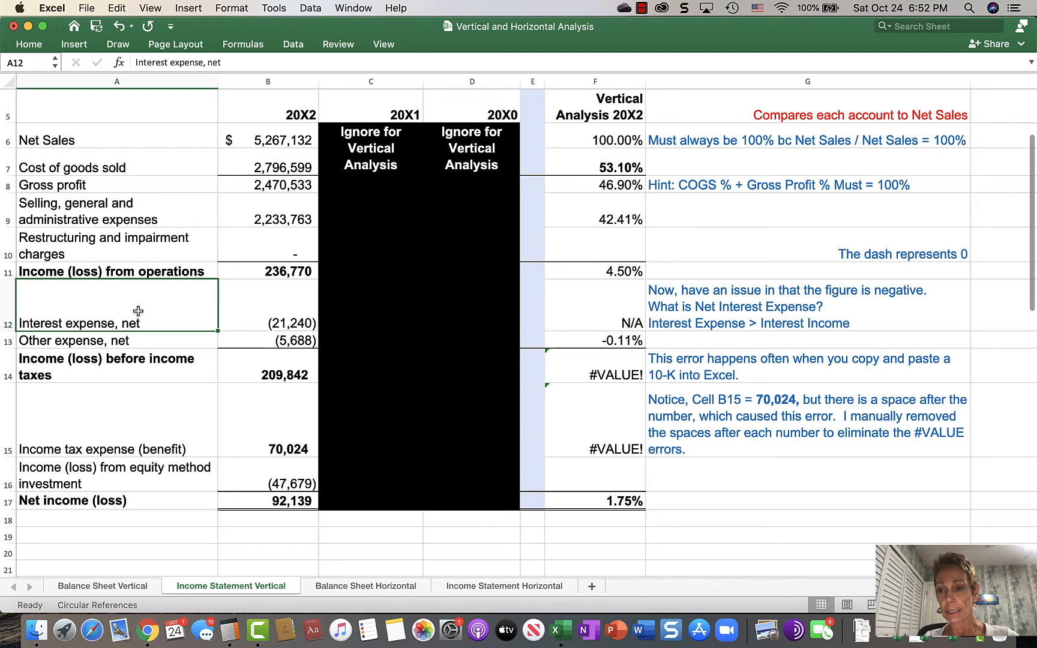
pyautogui.click(267, 305)
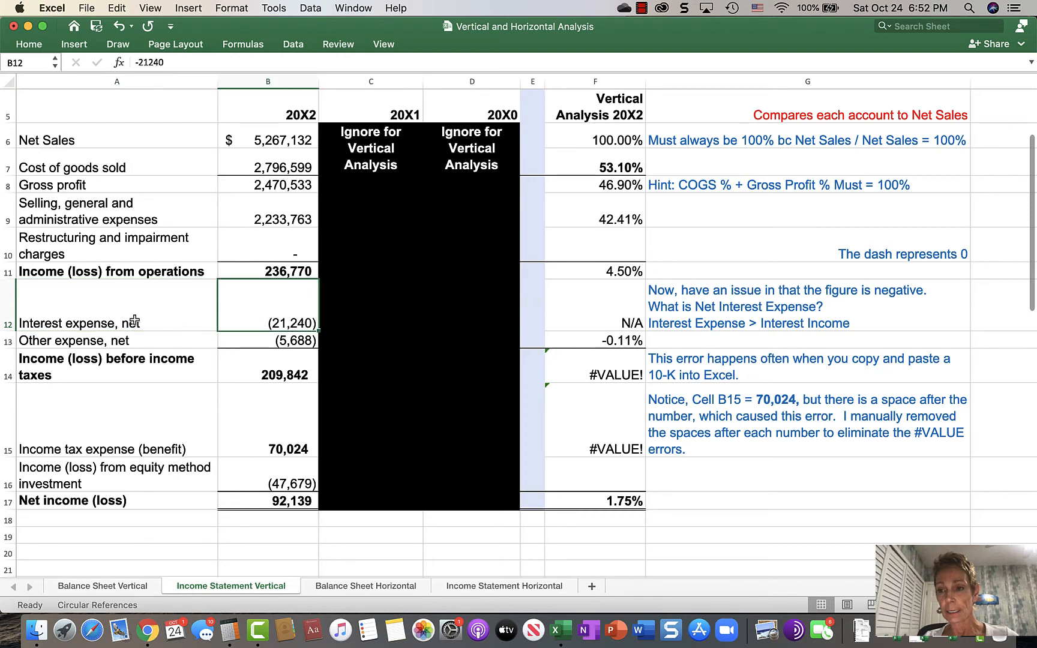
pyautogui.moveTo(232, 309)
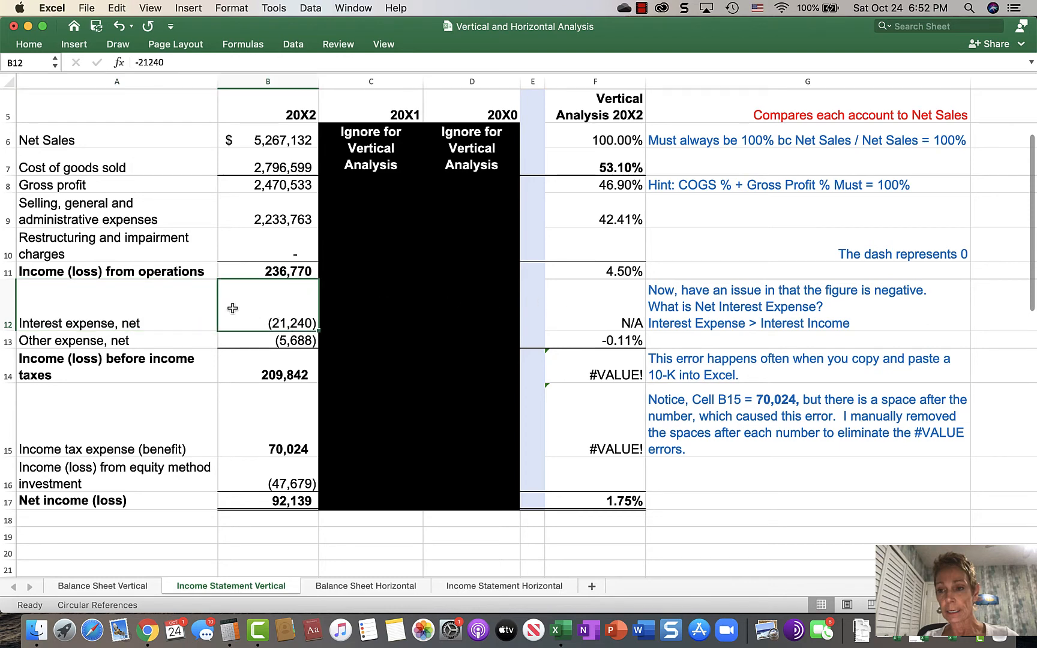
pyautogui.moveTo(236, 131)
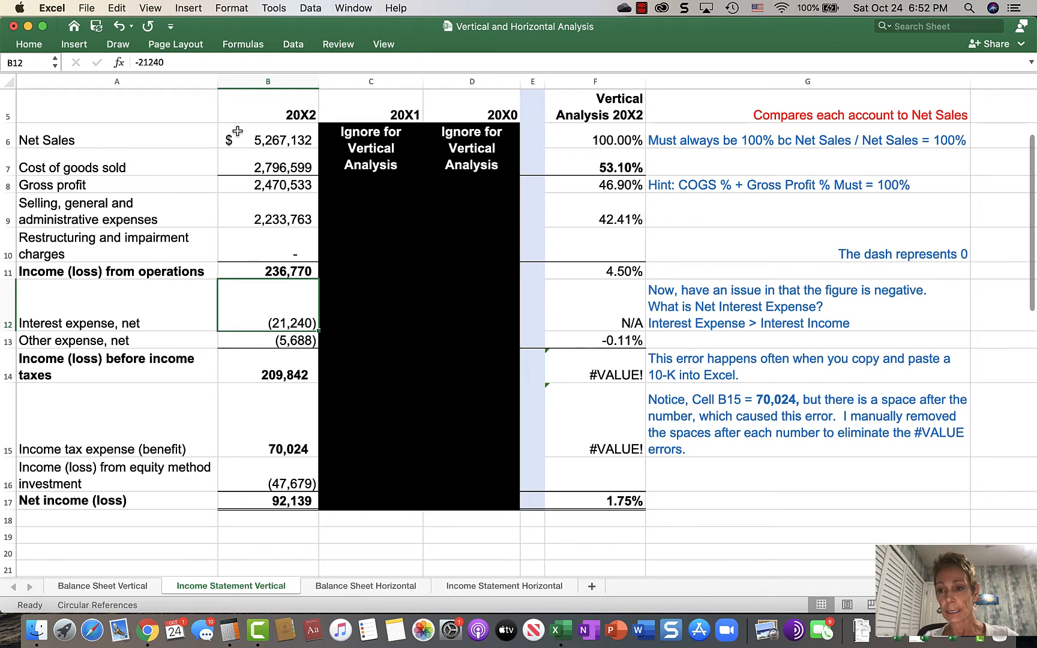
pyautogui.moveTo(598, 314)
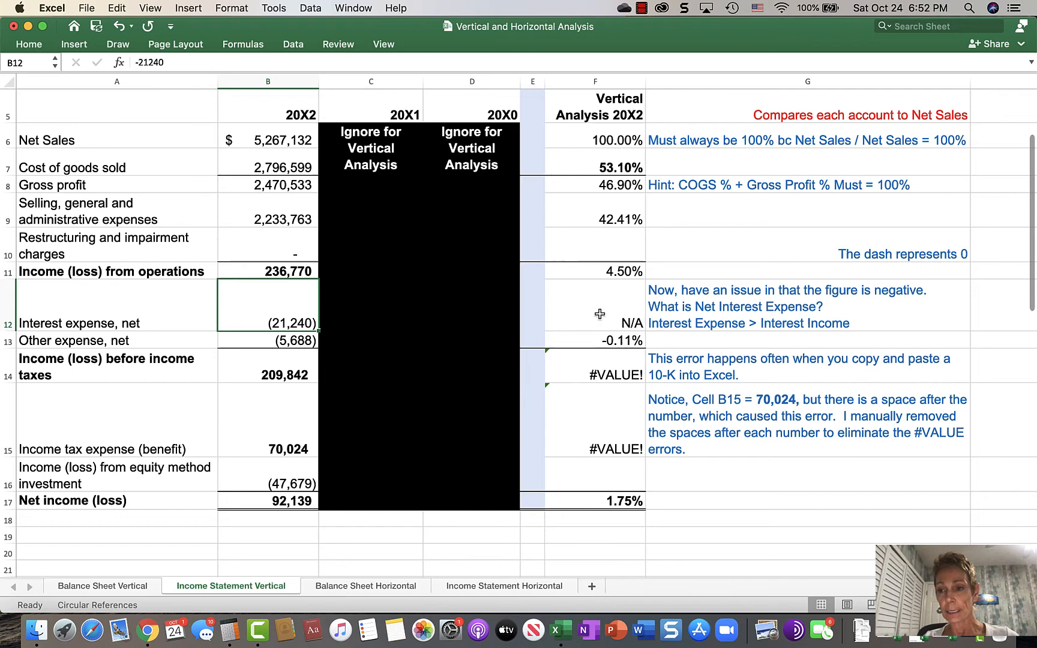
# Step: Mark Other expense, net in F13 as N/A and check its B13 amount
pyautogui.click(594, 305)
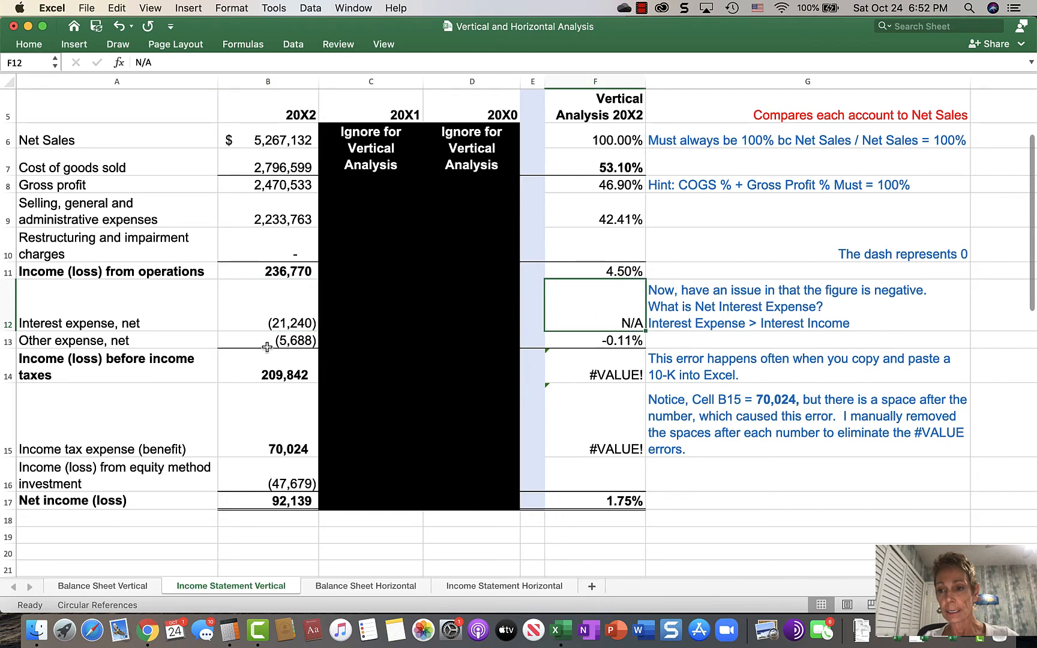
pyautogui.click(594, 339)
pyautogui.write('N/A')
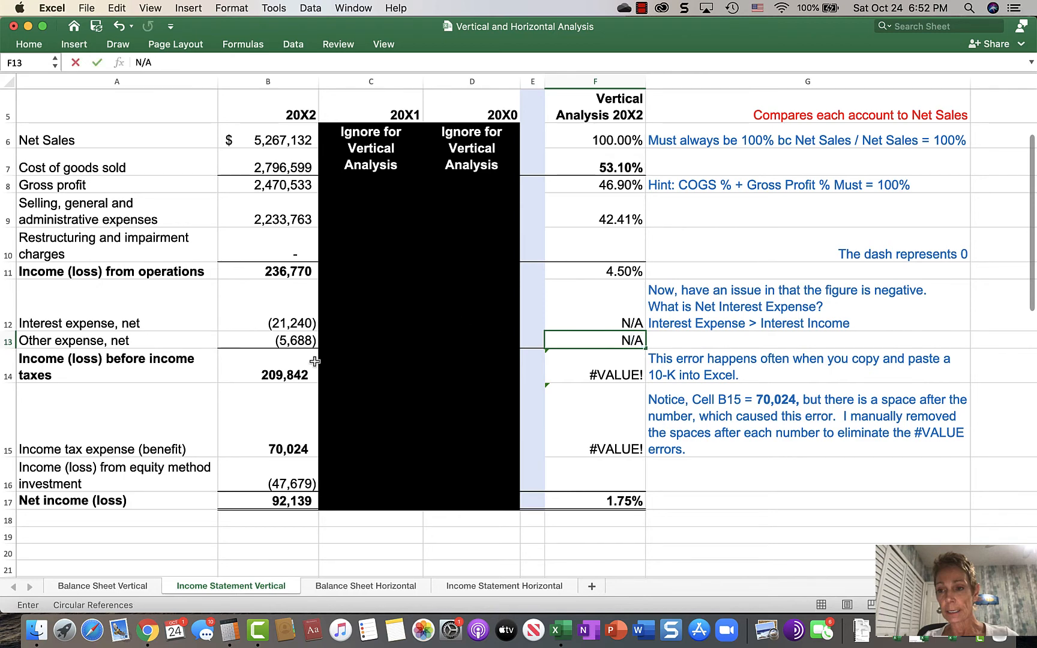
pyautogui.click(267, 339)
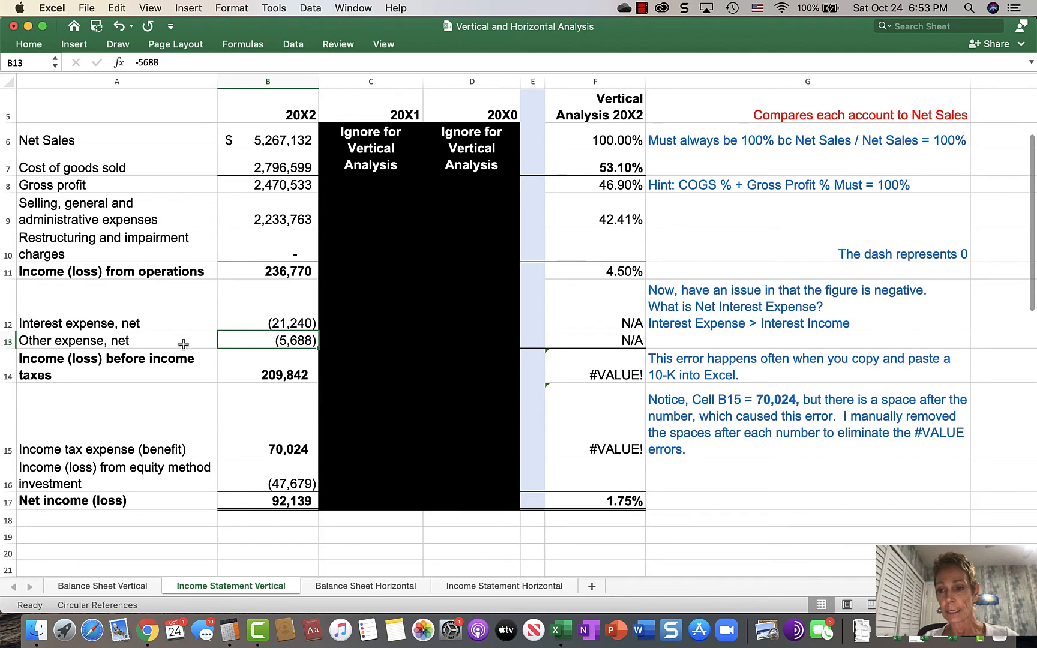
pyautogui.moveTo(192, 376)
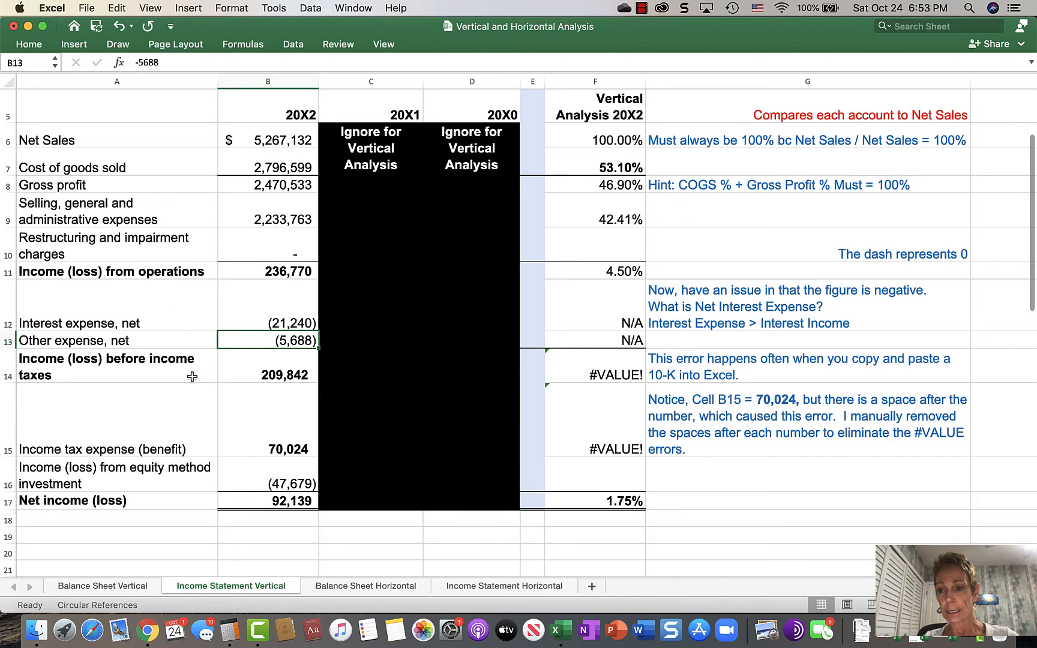
pyautogui.scroll(-3)
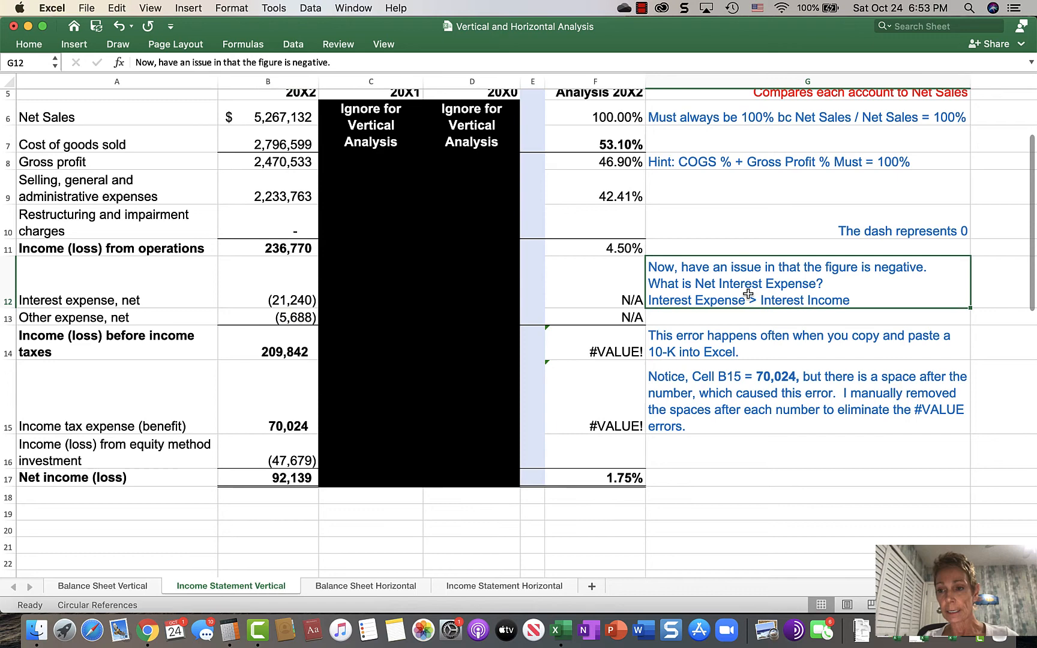
pyautogui.moveTo(693, 332)
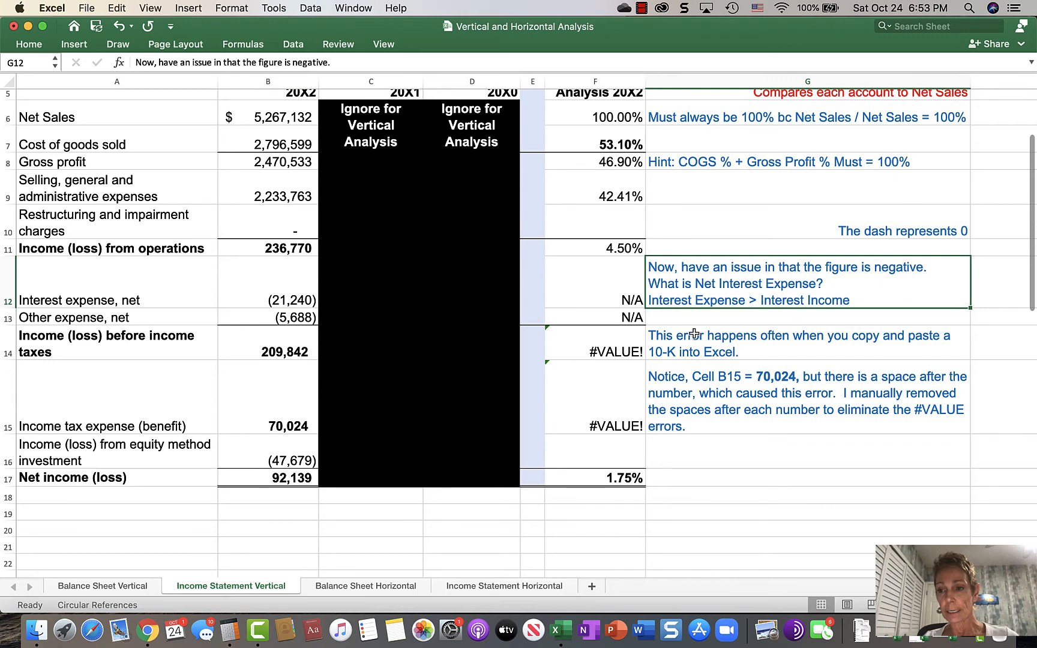
# Step: Delete trailing spaces in B14 and B15 so F14 shows 3.98% and F15 1.33%
pyautogui.click(805, 342)
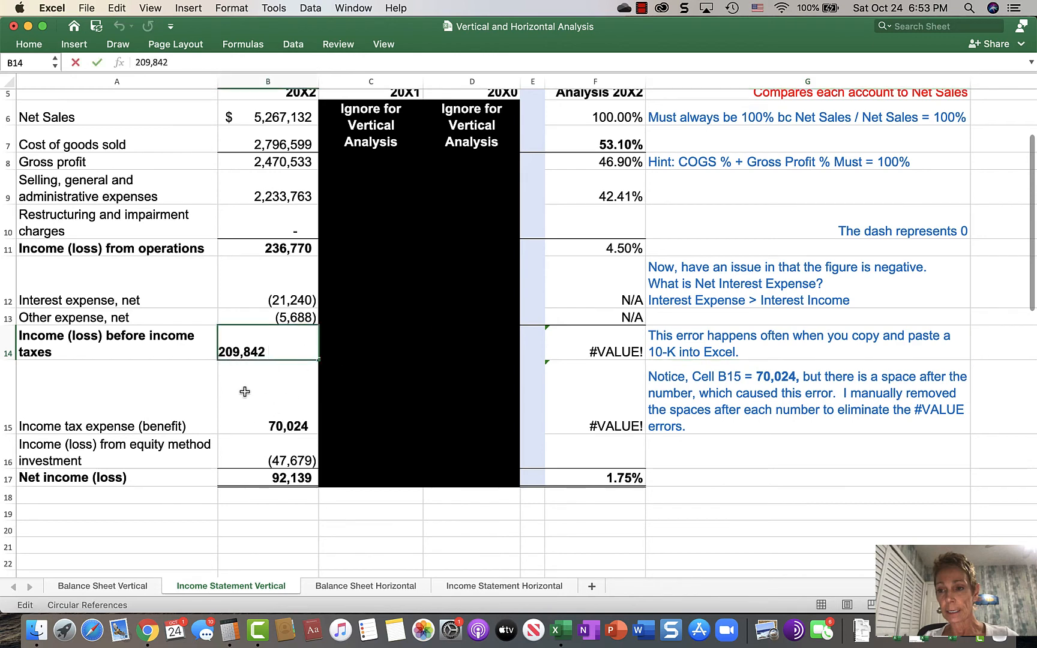
pyautogui.moveTo(258, 410)
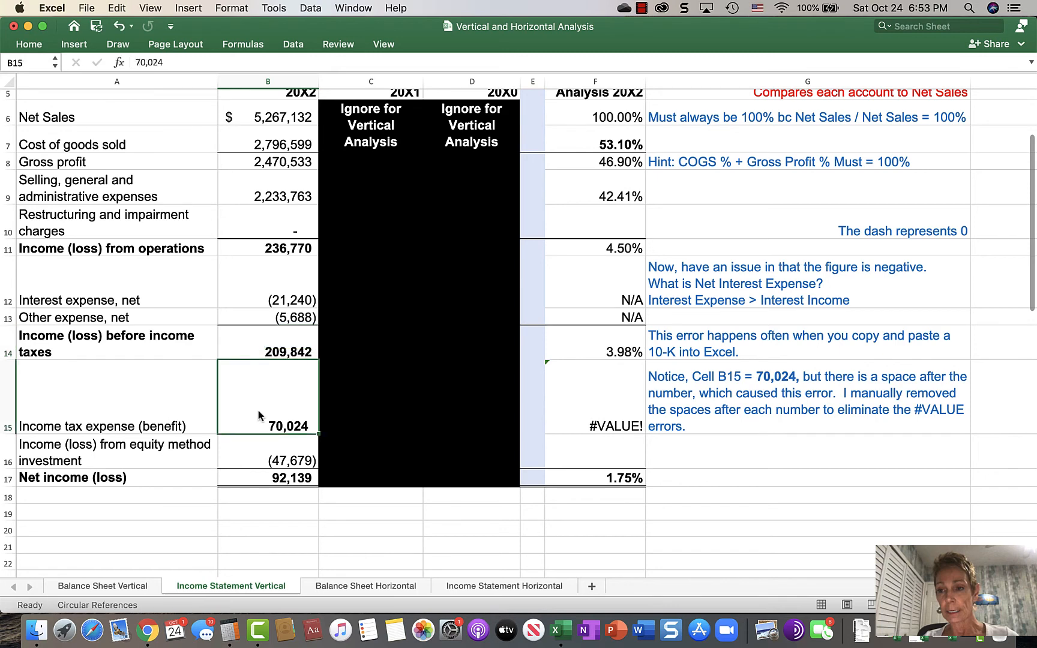
pyautogui.click(594, 351)
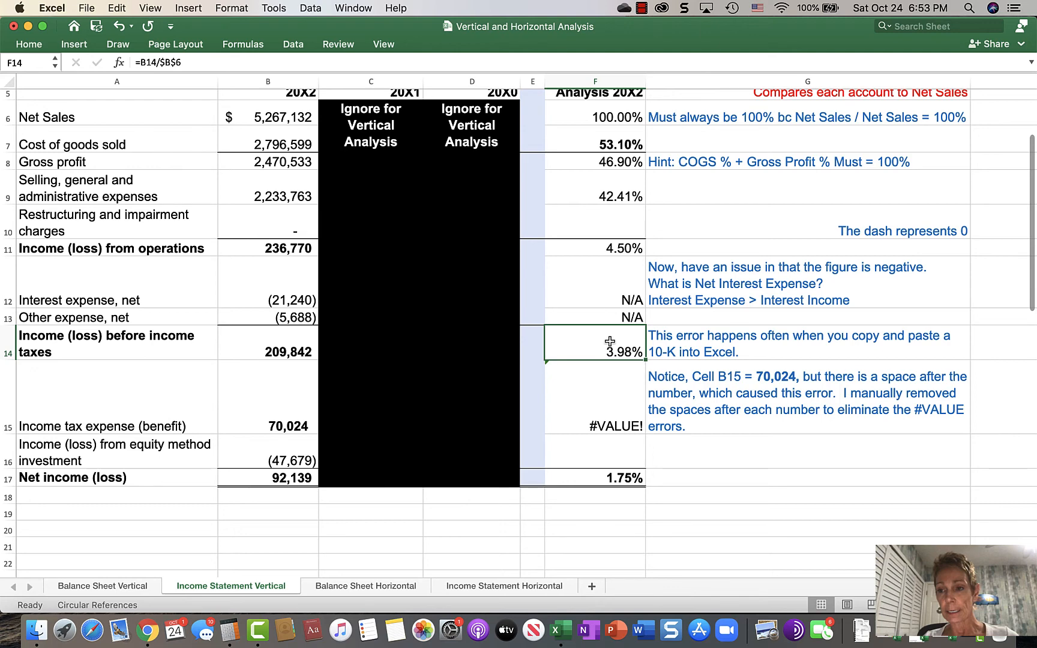
pyautogui.moveTo(657, 391)
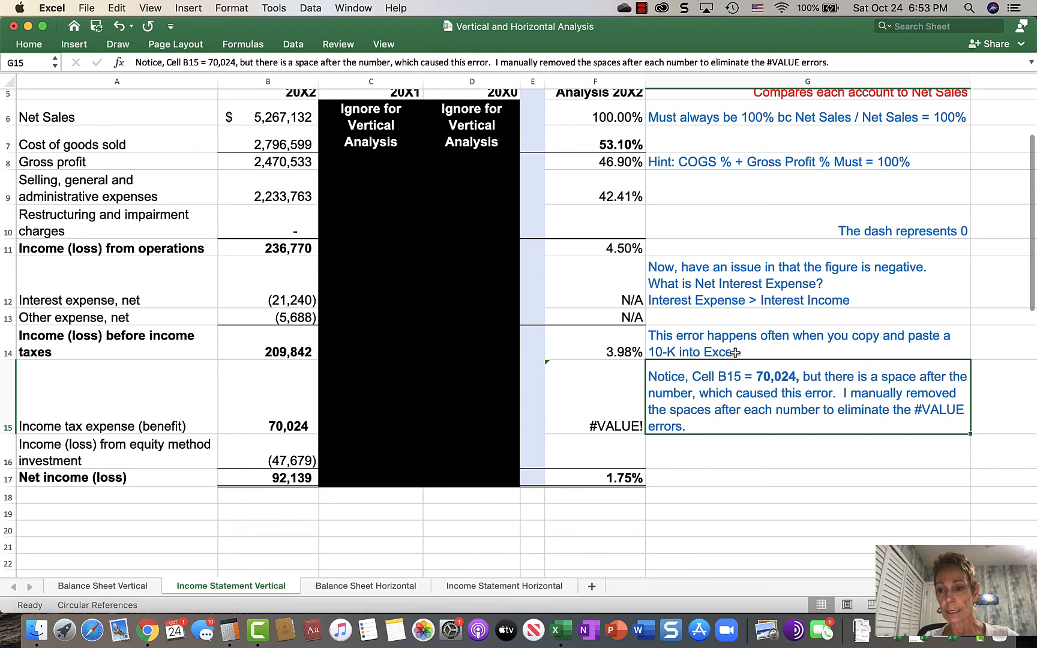
pyautogui.click(267, 426)
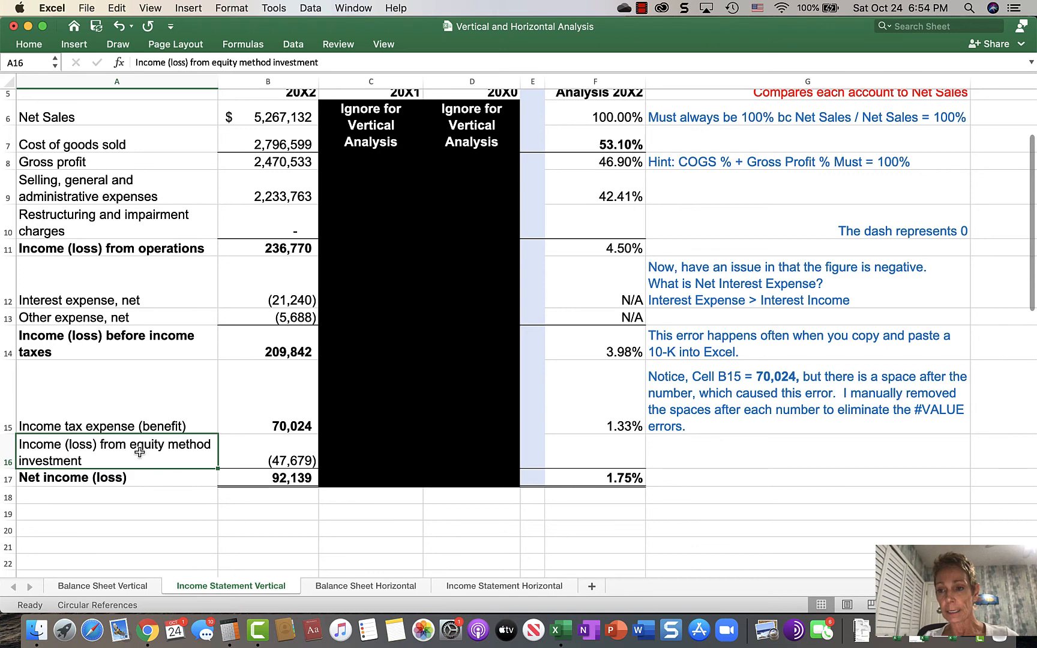
pyautogui.moveTo(604, 456)
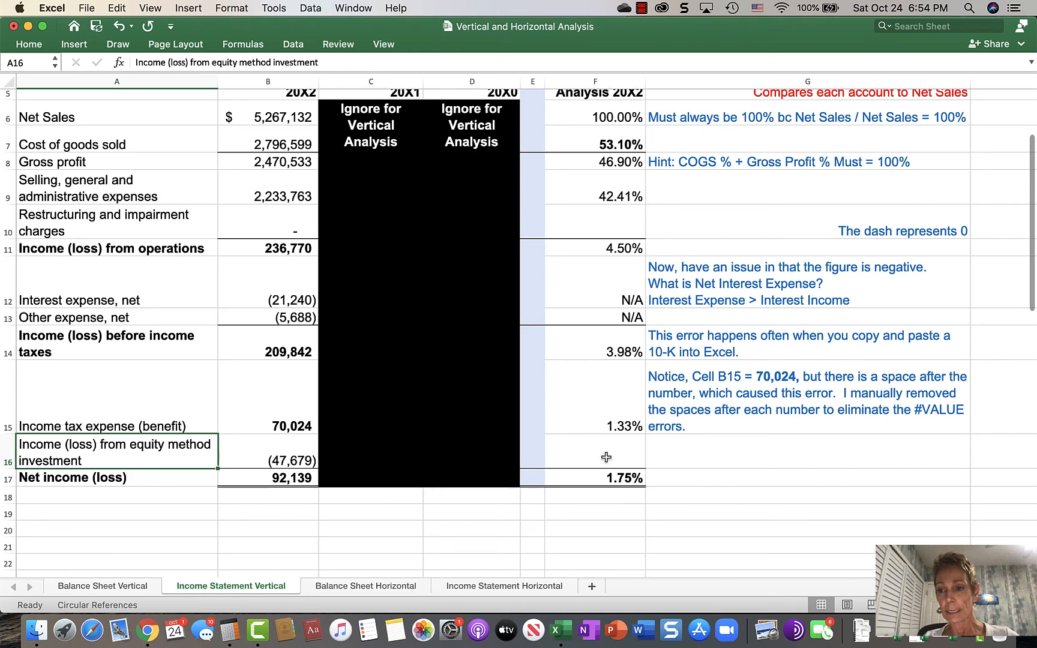
# Step: Enter N/A in F16 for equity method investment income, then review net income at 1.75%
pyautogui.write('N/A')
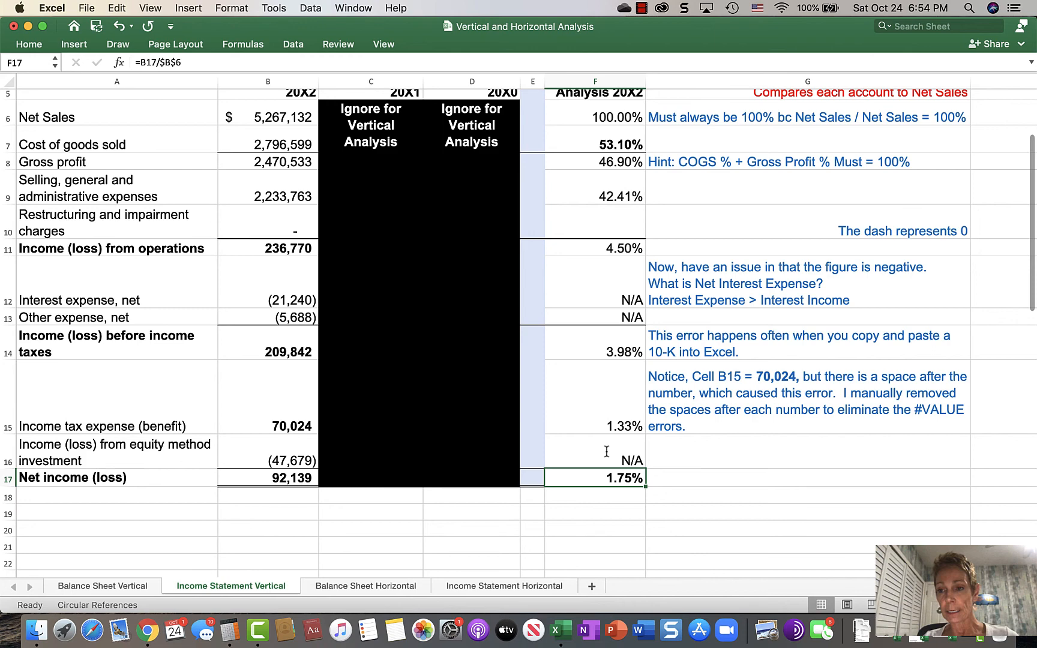
pyautogui.moveTo(655, 450)
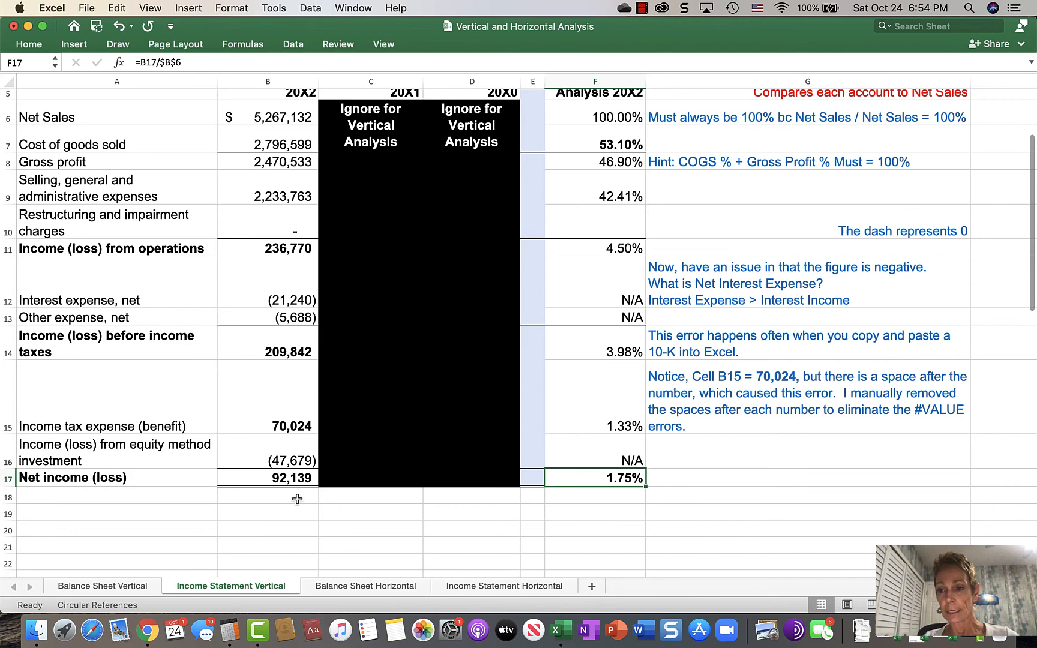
pyautogui.click(267, 478)
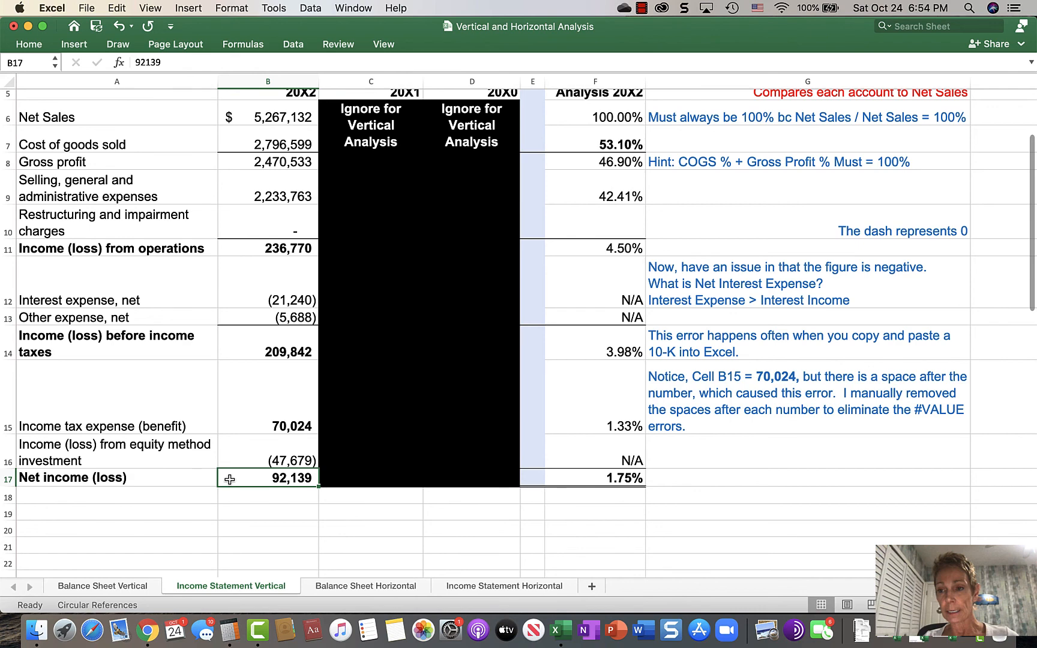
pyautogui.click(594, 476)
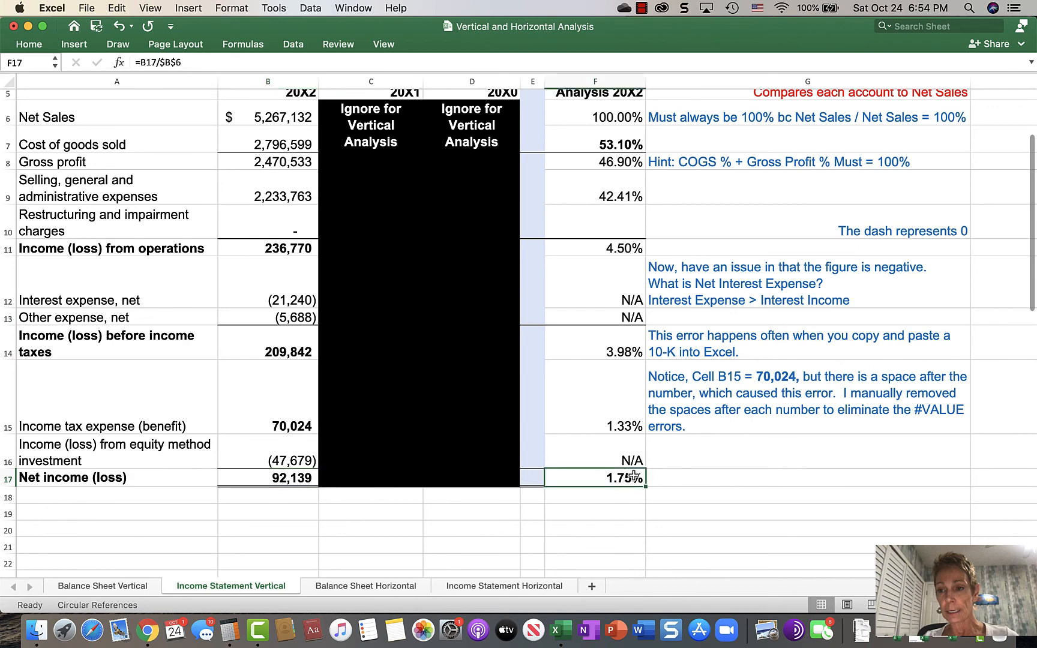
pyautogui.moveTo(791, 459)
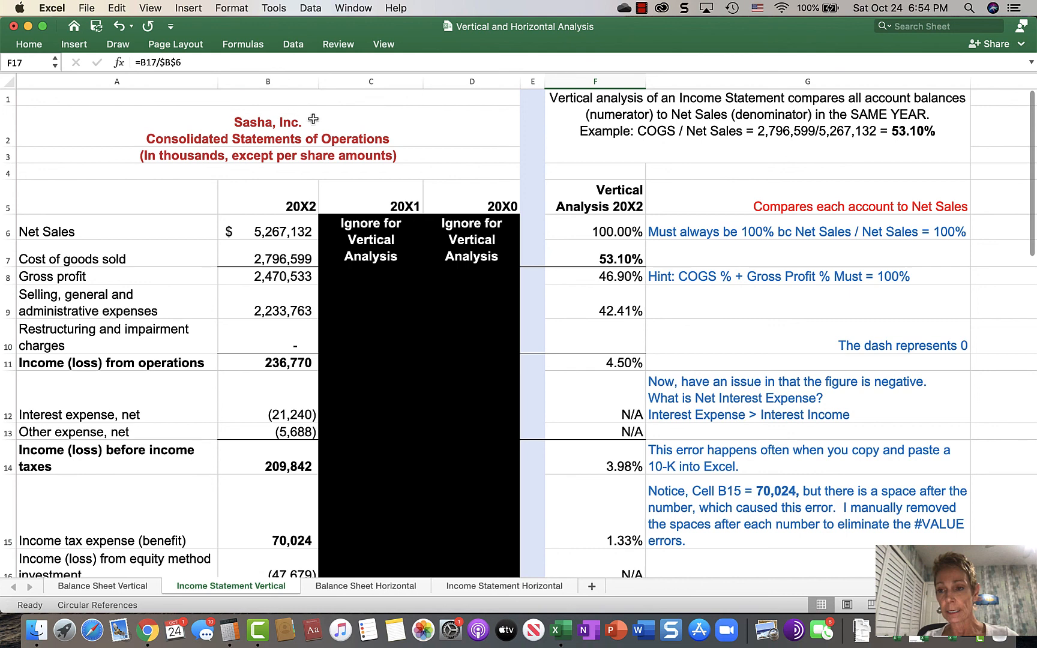
pyautogui.scroll(-3)
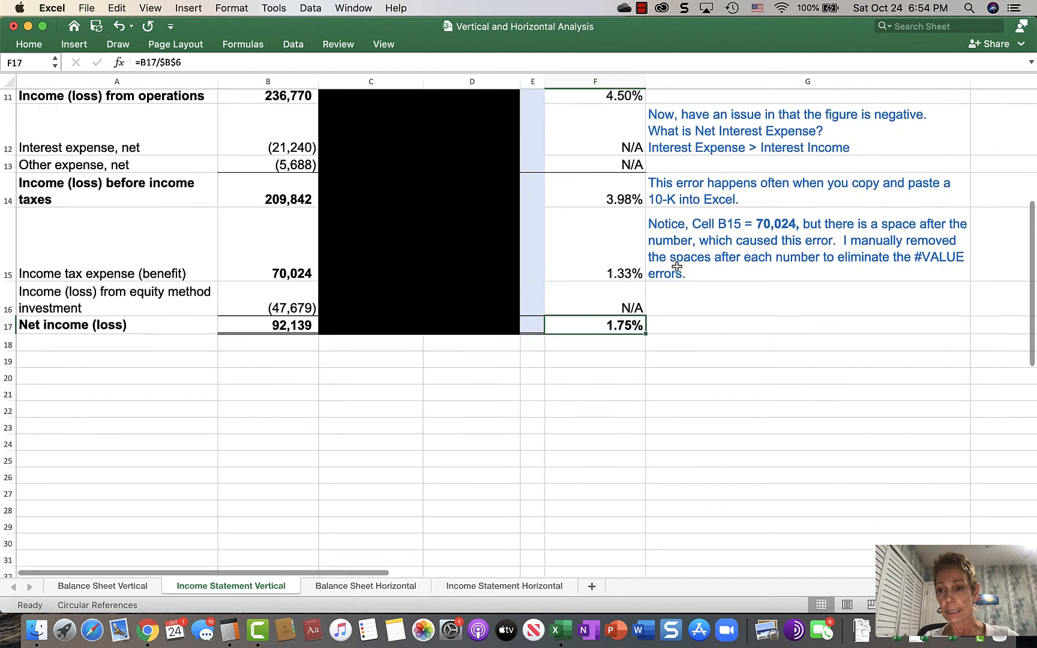
pyautogui.scroll(3)
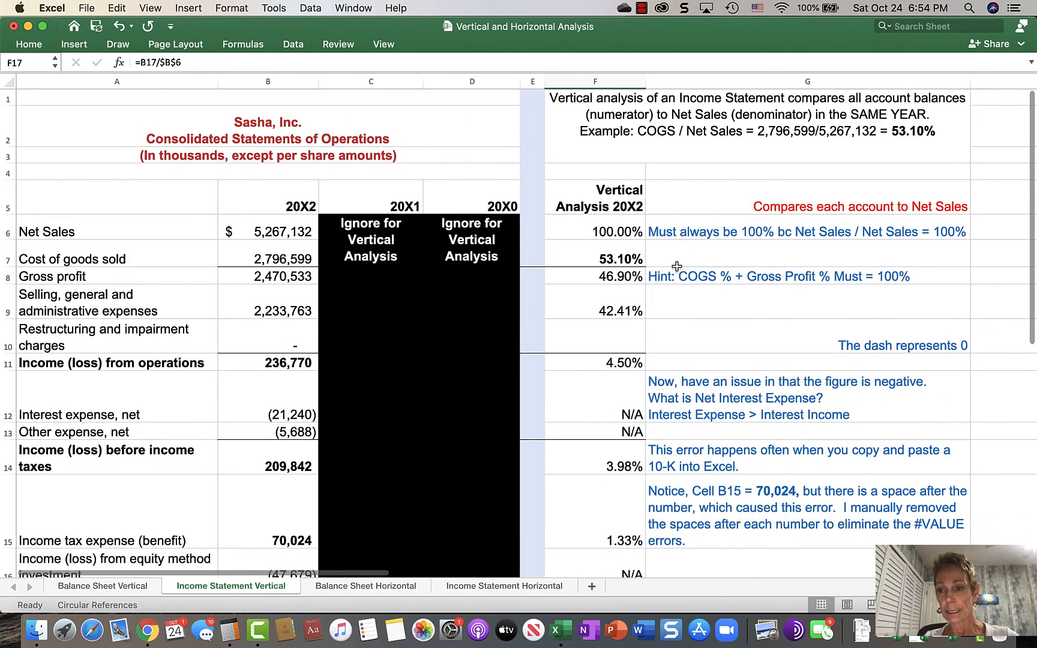